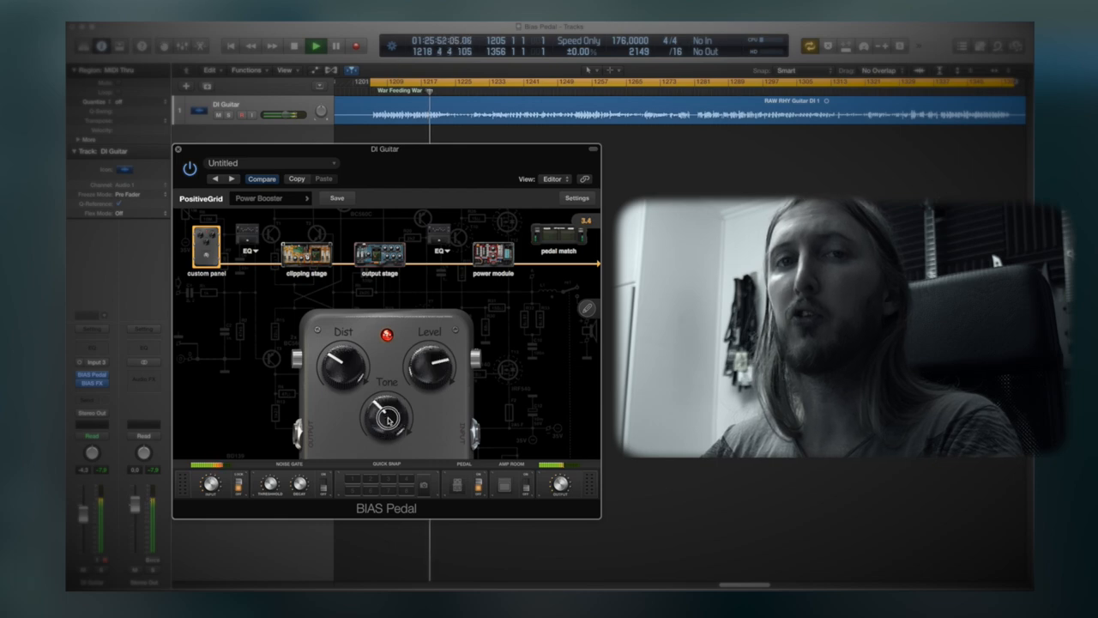
# Step: Give the custom Power Booster pedal its red look after comparing with the BIAS FX Tube Screamer
pyautogui.moveTo(386, 420); pyautogui.dragTo(381, 409)
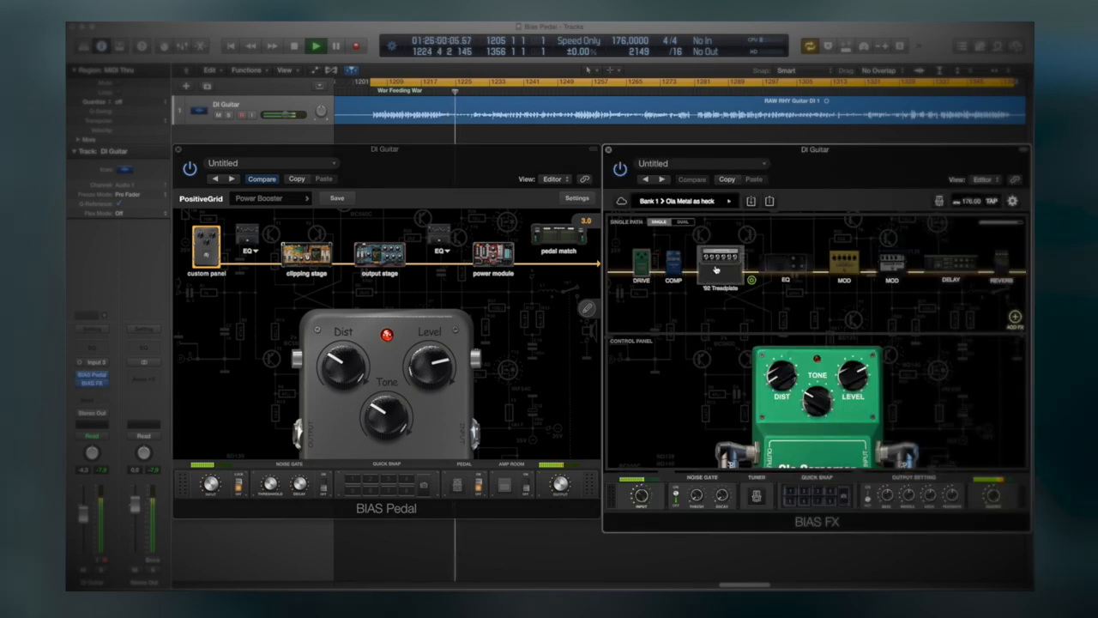
pyautogui.click(721, 257)
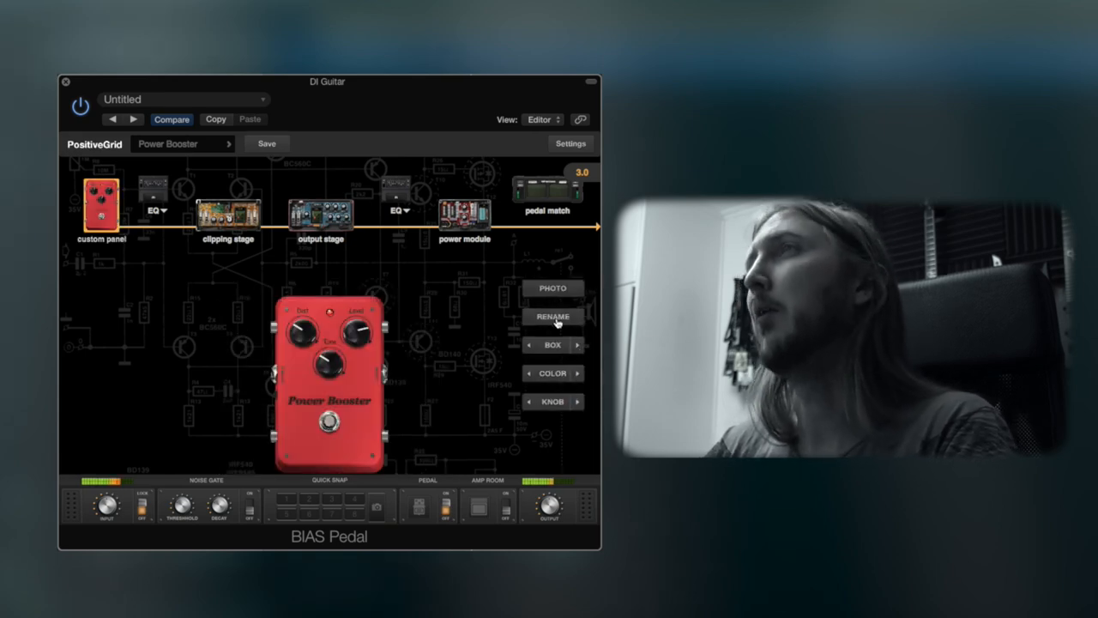
# Step: Rename the red custom pedal to 'Hello!' and confirm the new face label
pyautogui.click(553, 316)
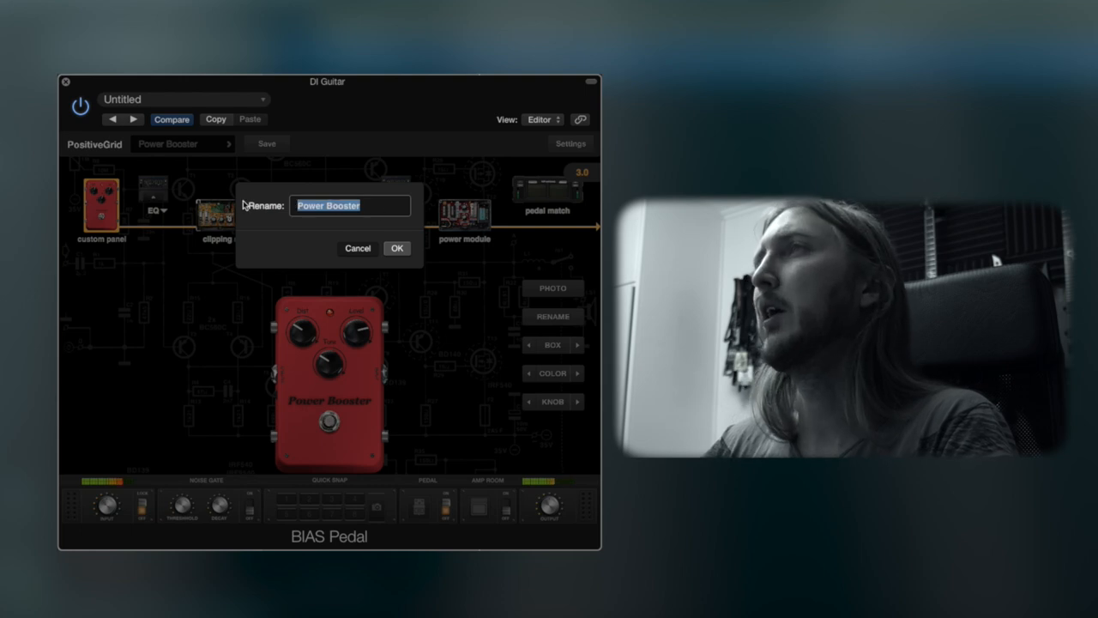
pyautogui.write('Hello!')
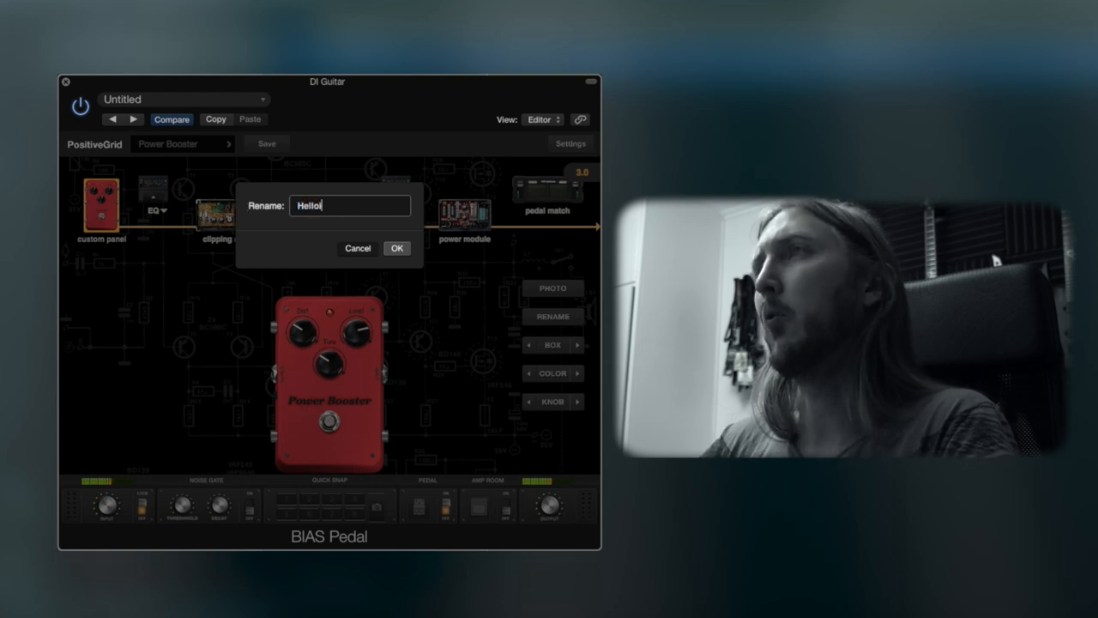
pyautogui.click(394, 247)
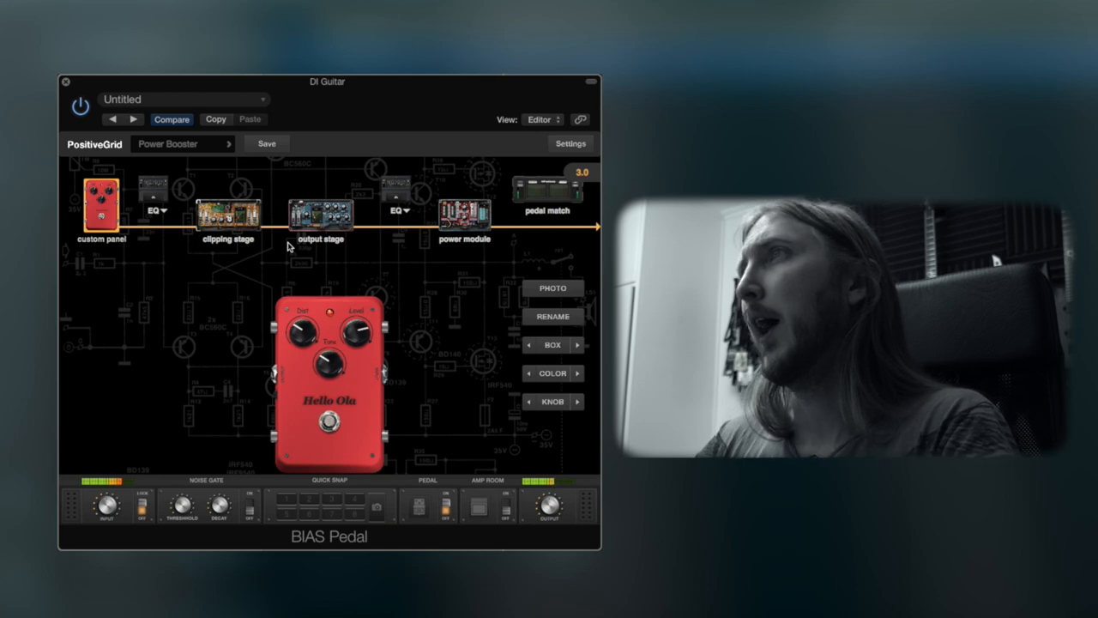
# Step: Step through the chain: pre EQ, clipping, output, post EQ, power module, ending on pedal match
pyautogui.click(153, 190)
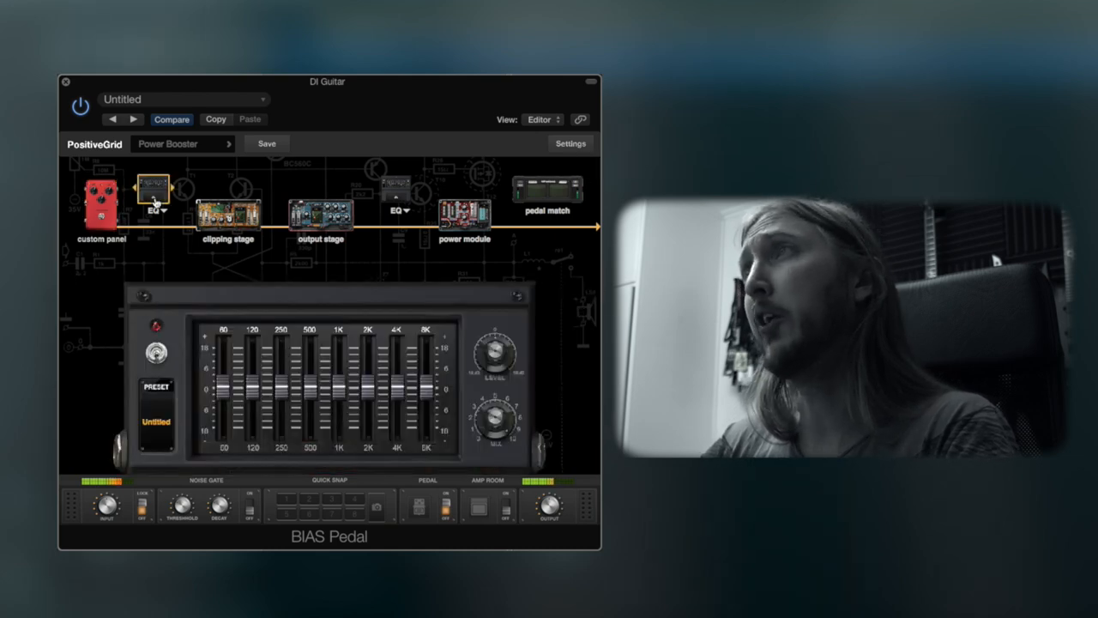
pyautogui.click(227, 212)
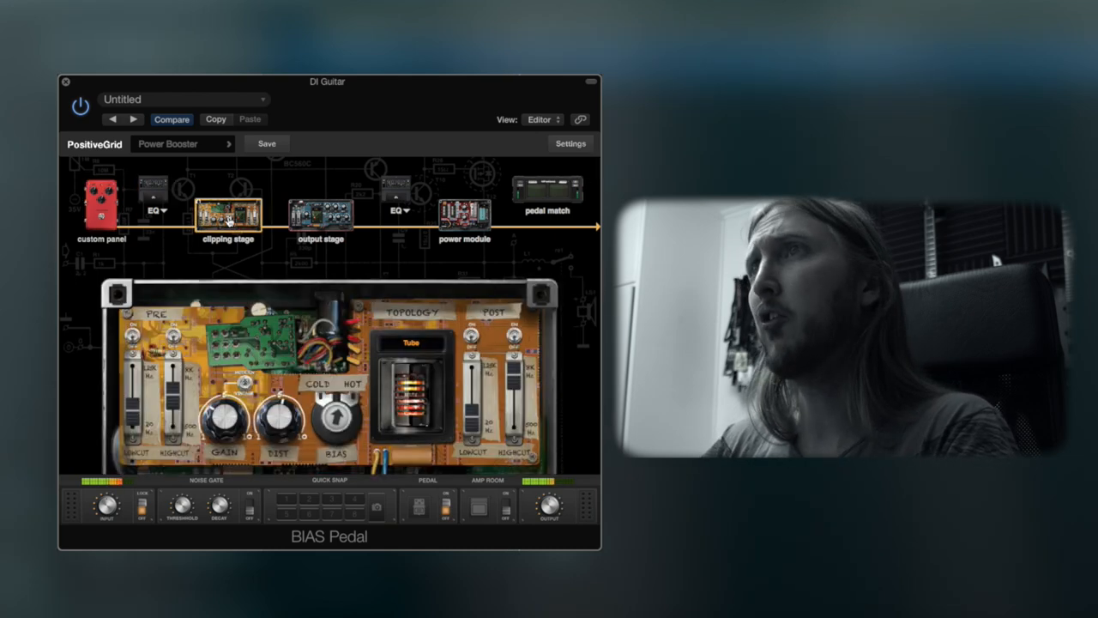
pyautogui.click(320, 213)
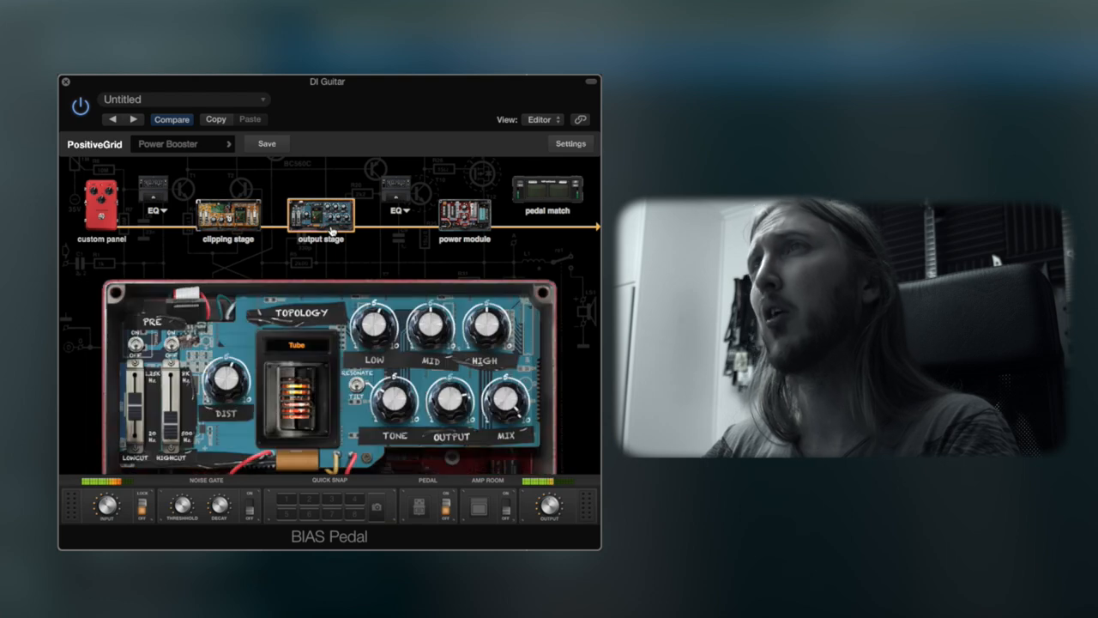
pyautogui.click(396, 192)
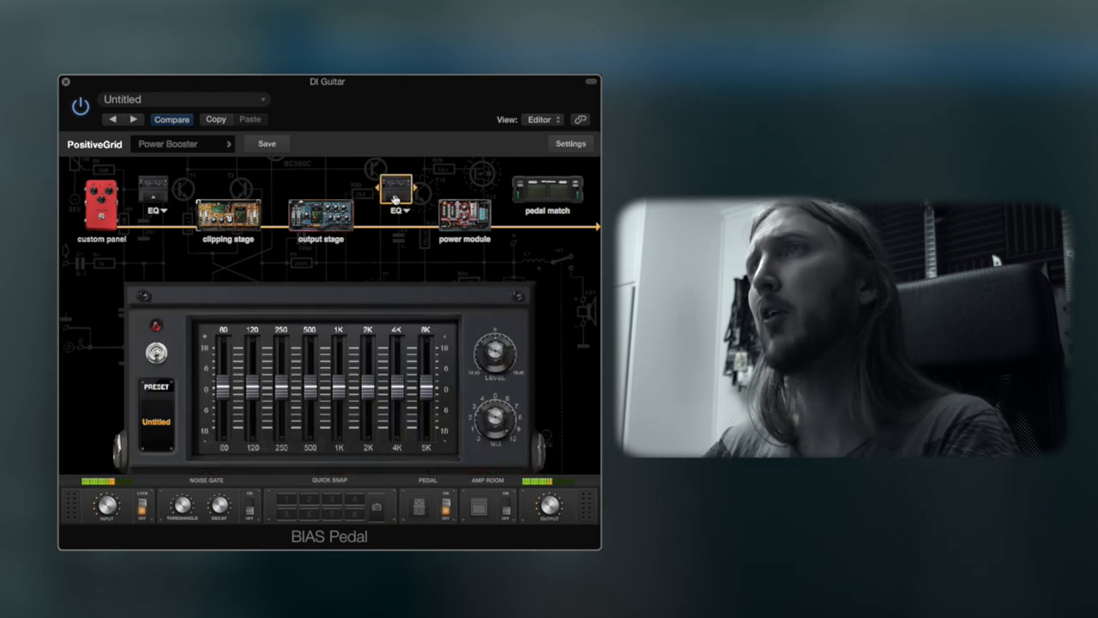
pyautogui.click(464, 213)
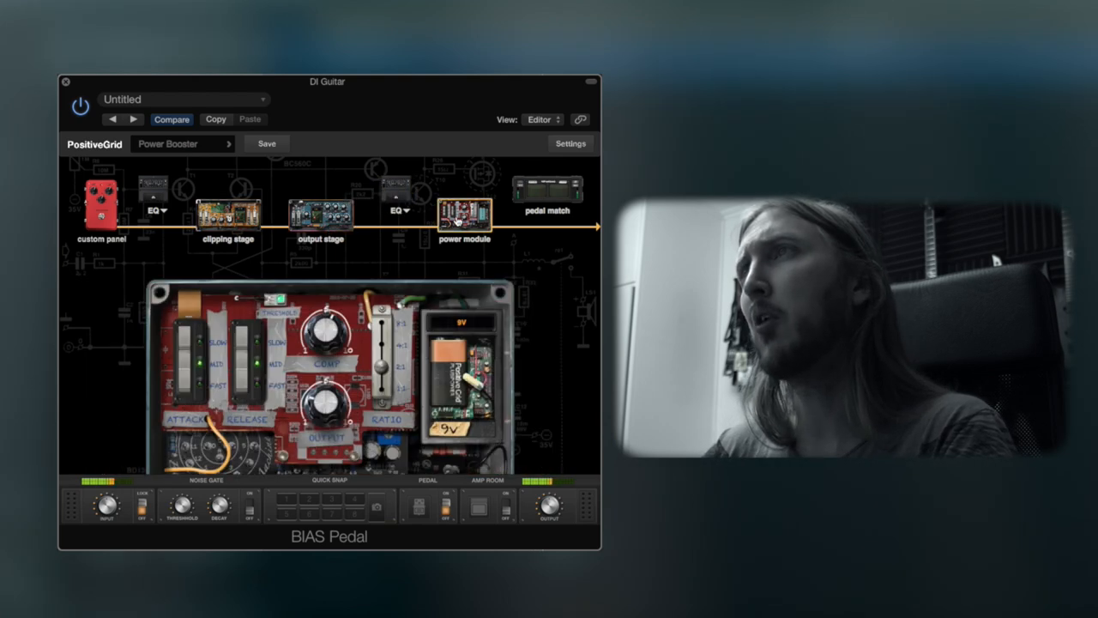
pyautogui.click(547, 189)
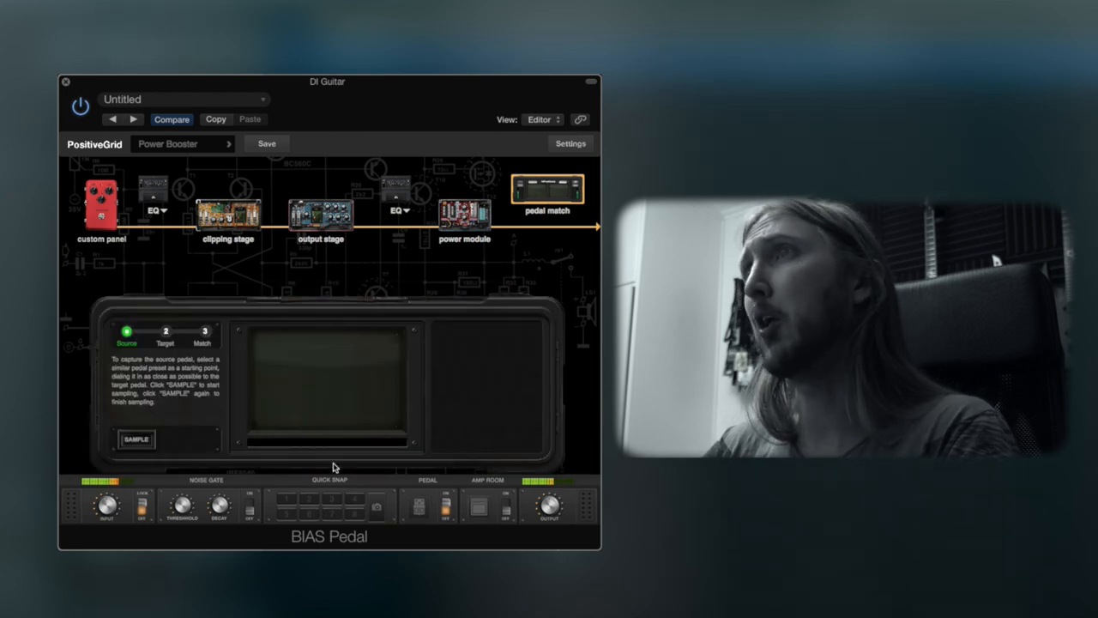
pyautogui.moveTo(453, 315)
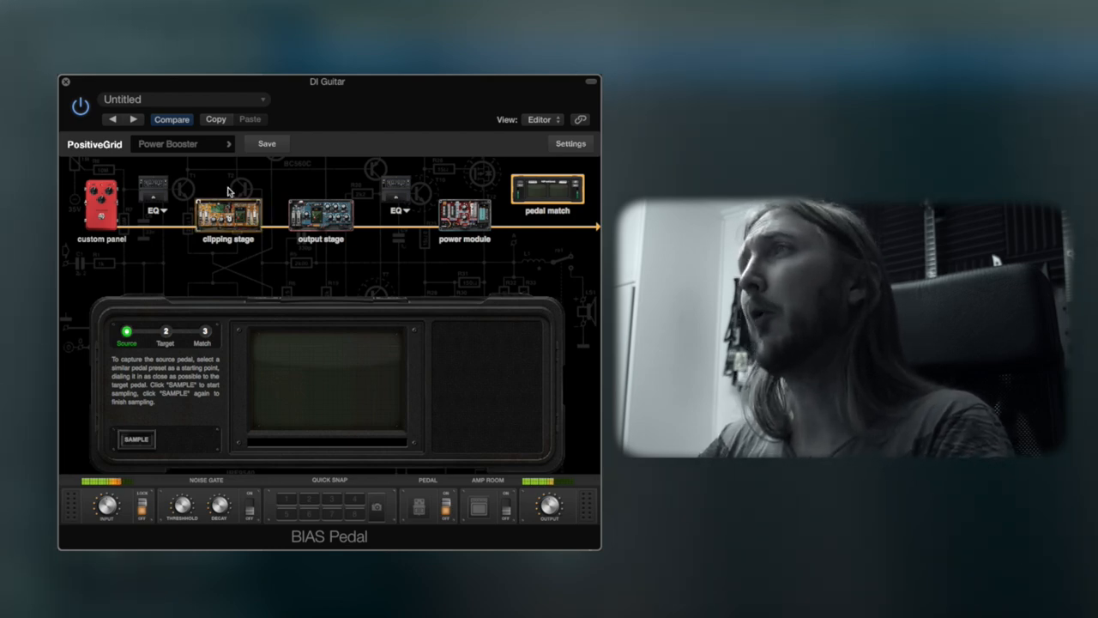
# Step: Load the Treble Booster factory preset, replacing the red pedal with the blue one
pyautogui.click(182, 144)
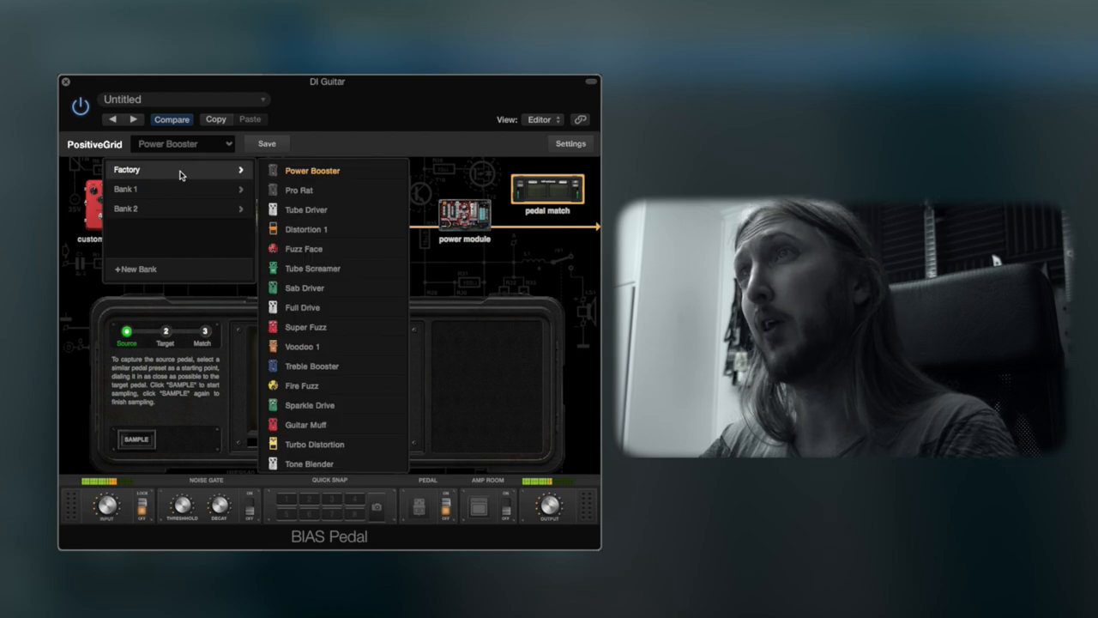
pyautogui.click(311, 365)
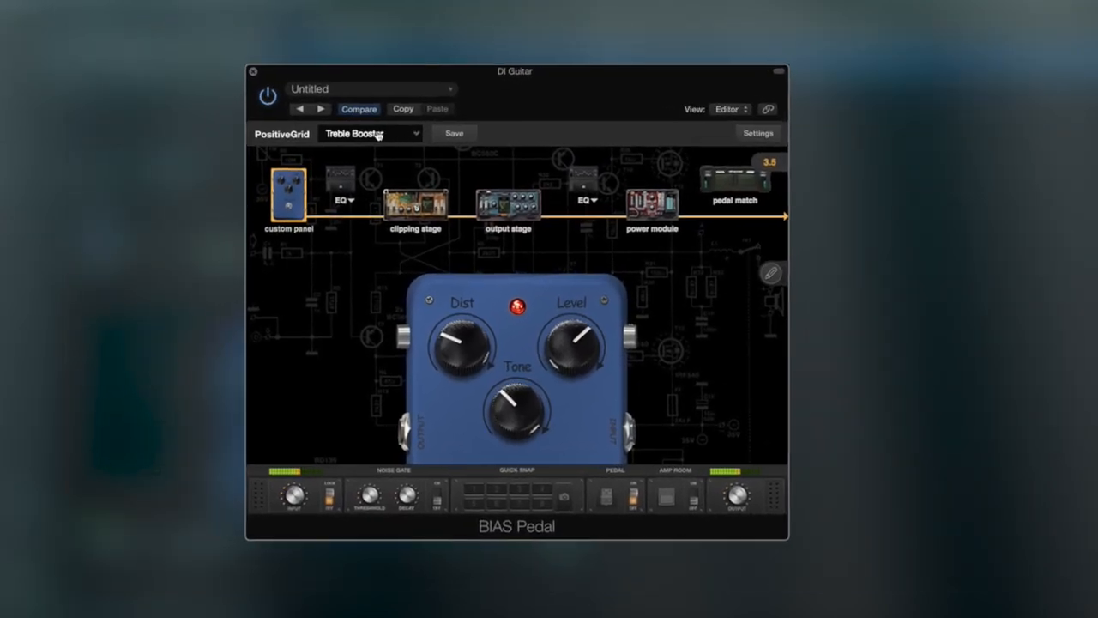
# Step: Load the Tube Screamer factory preset, turn up its DIST knob and show the pre-clipping EQ
pyautogui.click(369, 134)
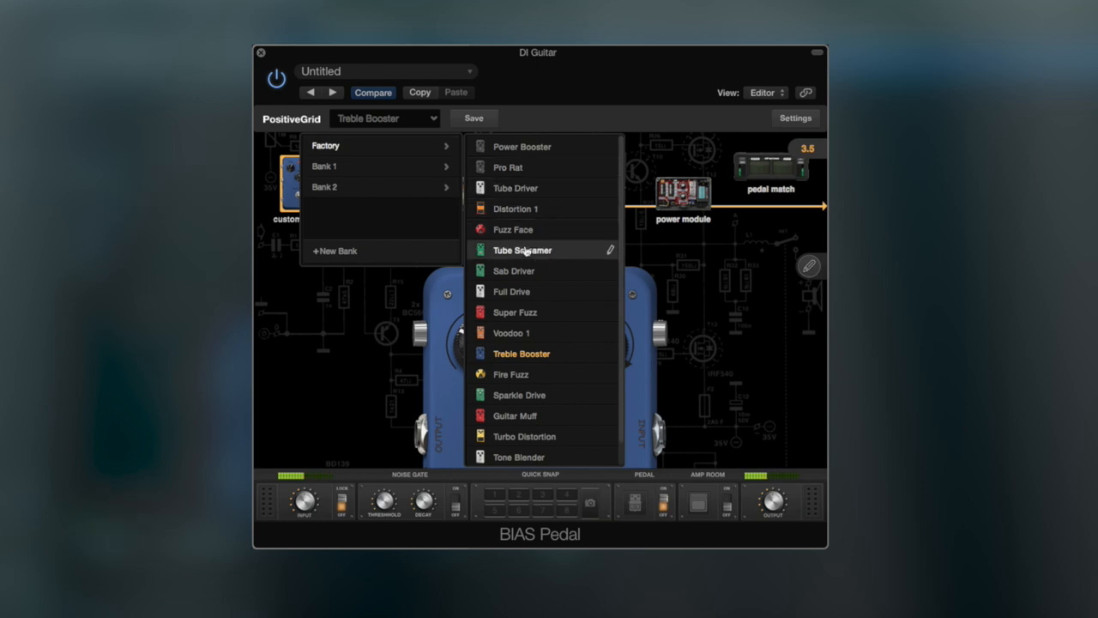
pyautogui.click(521, 251)
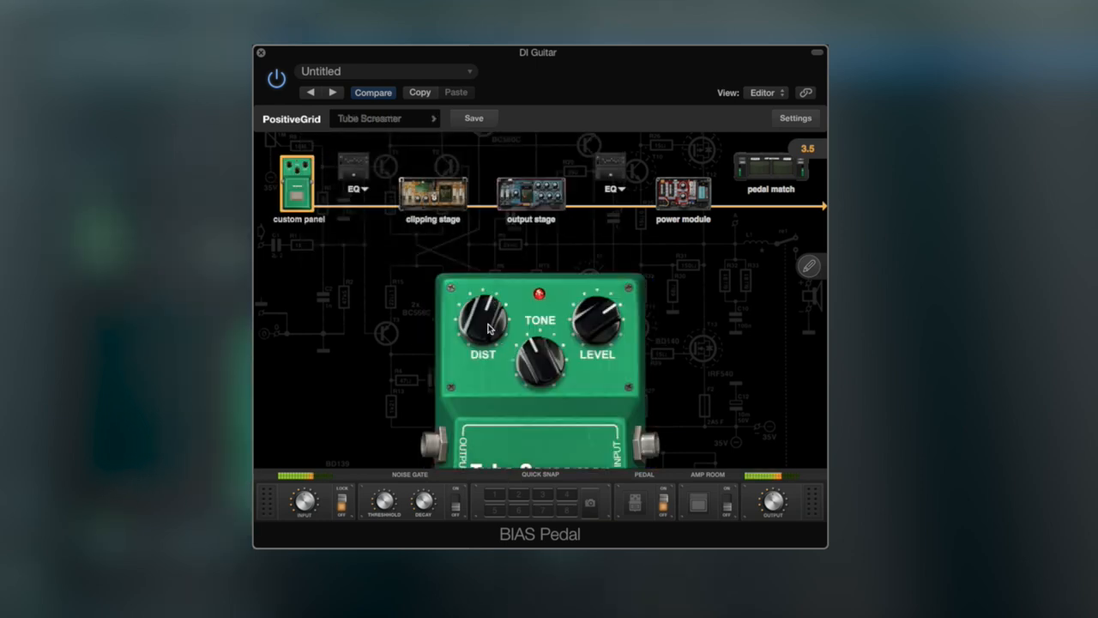
pyautogui.moveTo(482, 323); pyautogui.dragTo(532, 364)
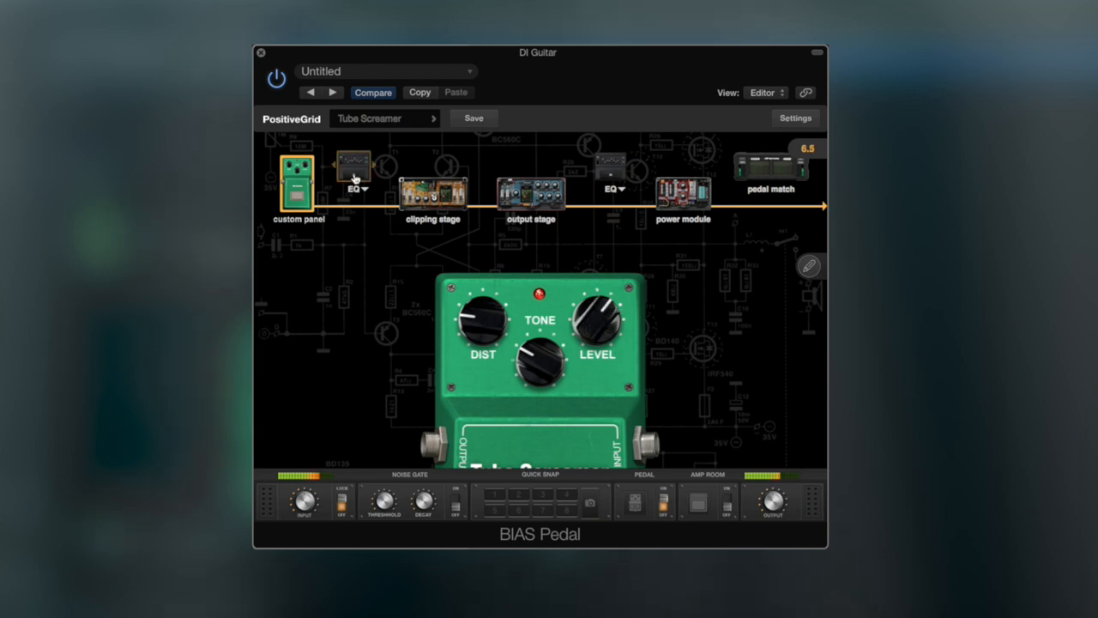
pyautogui.click(354, 168)
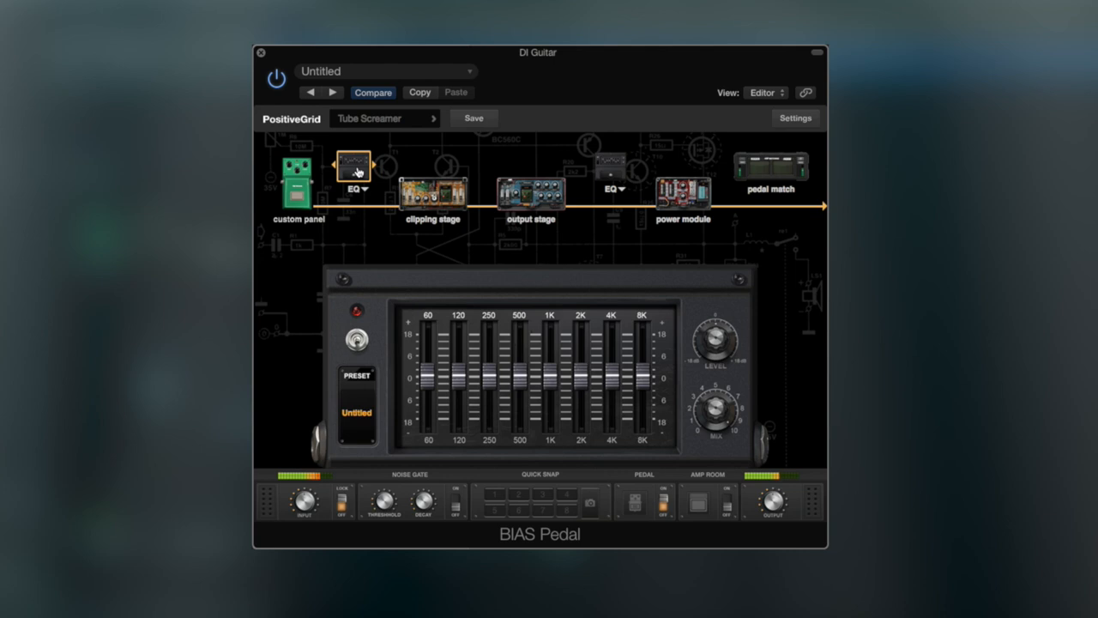
pyautogui.click(432, 192)
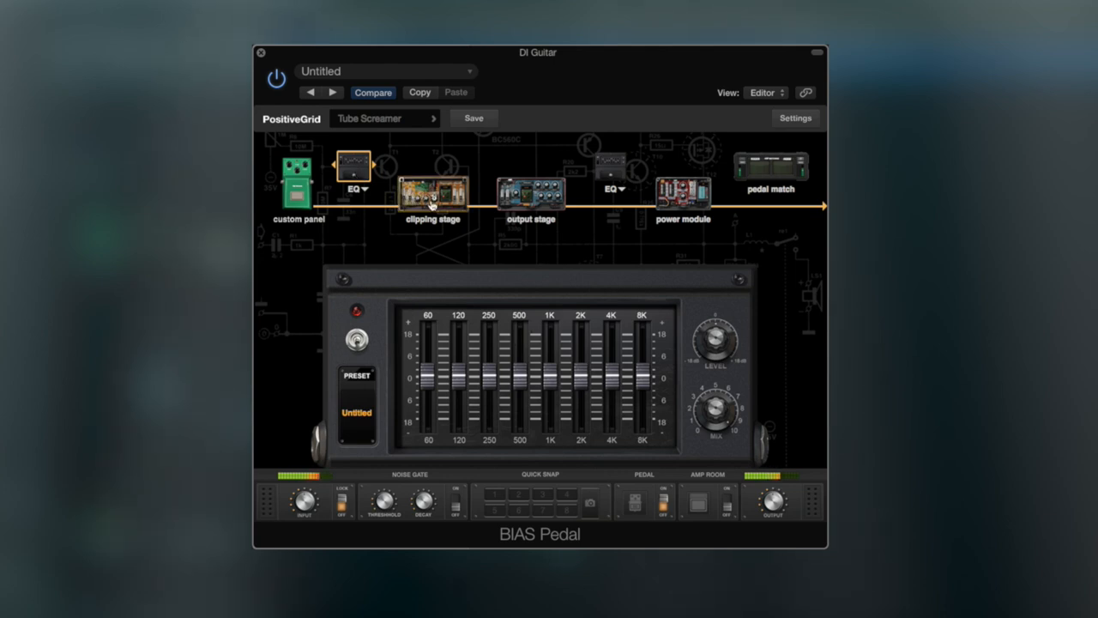
# Step: Raise the clipping stage's PRE LOWCUT filter to about 531Hz, checking the front panel in between
pyautogui.click(433, 196)
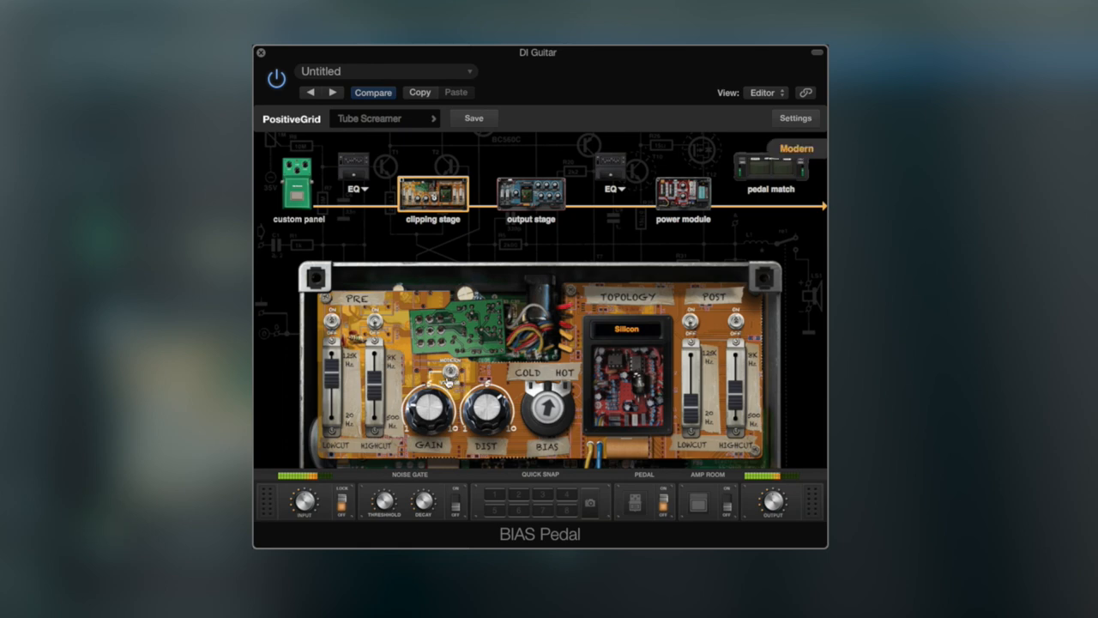
pyautogui.moveTo(329, 376)
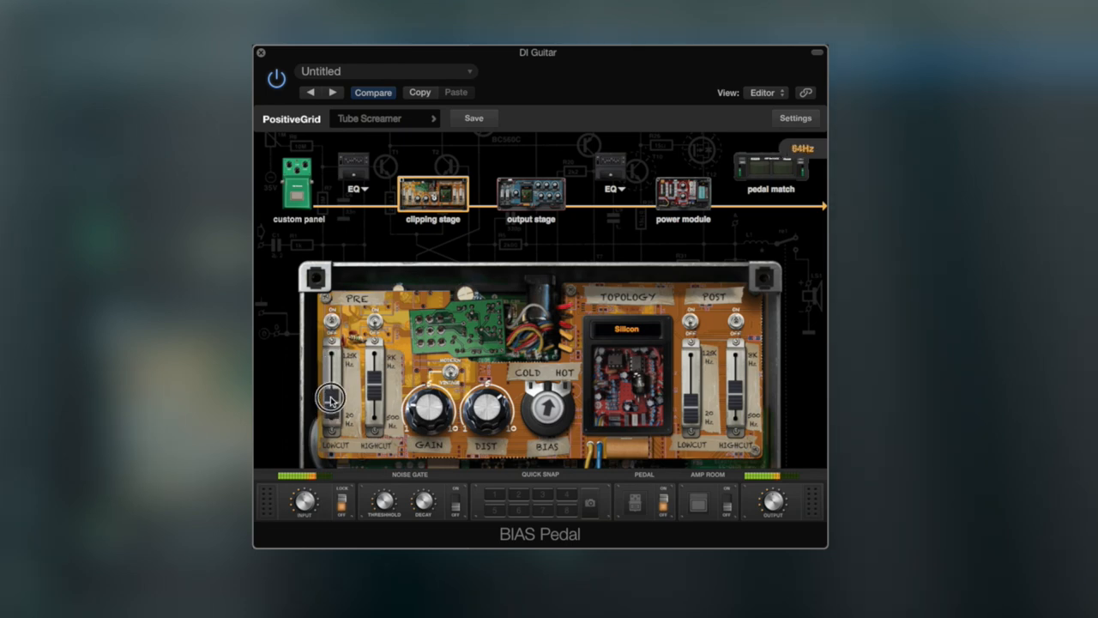
pyautogui.moveTo(332, 403); pyautogui.dragTo(331, 371)
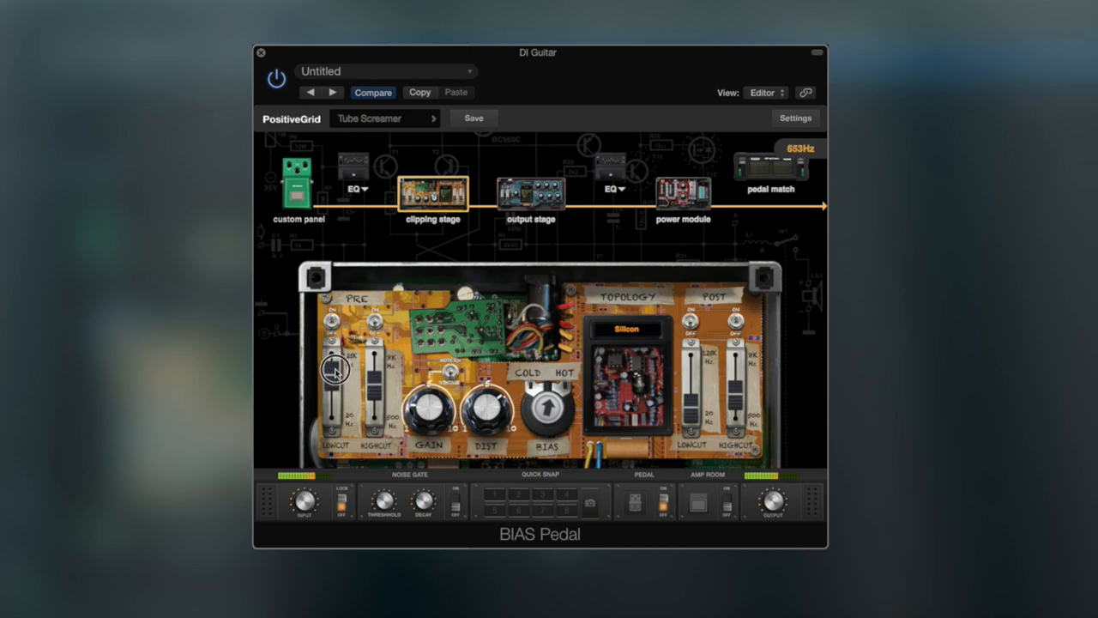
pyautogui.moveTo(333, 369); pyautogui.dragTo(333, 386)
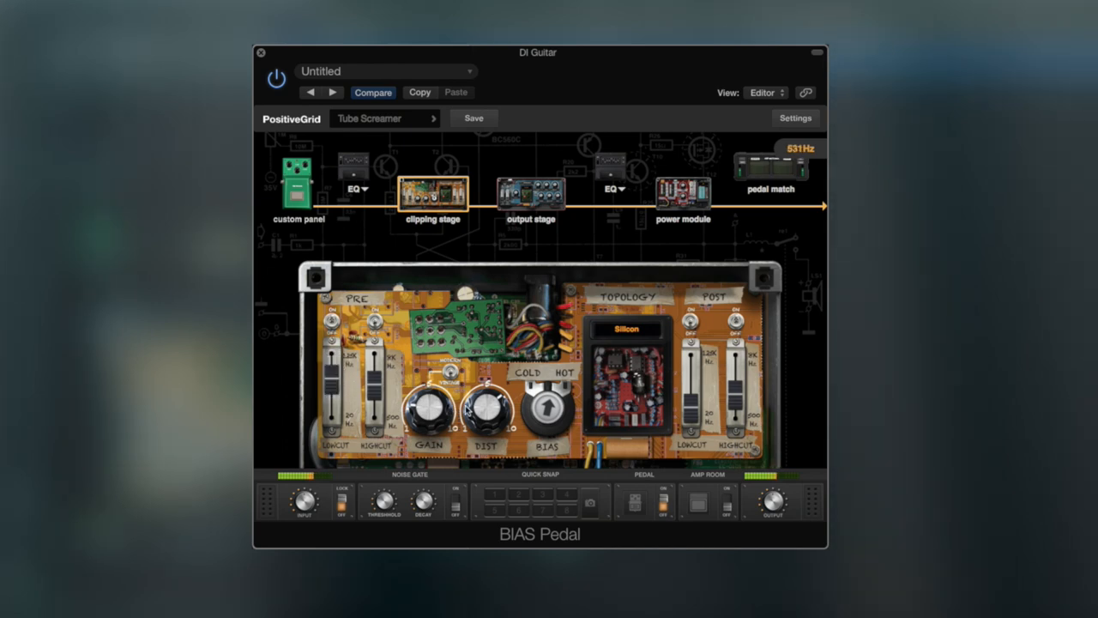
pyautogui.moveTo(392, 264)
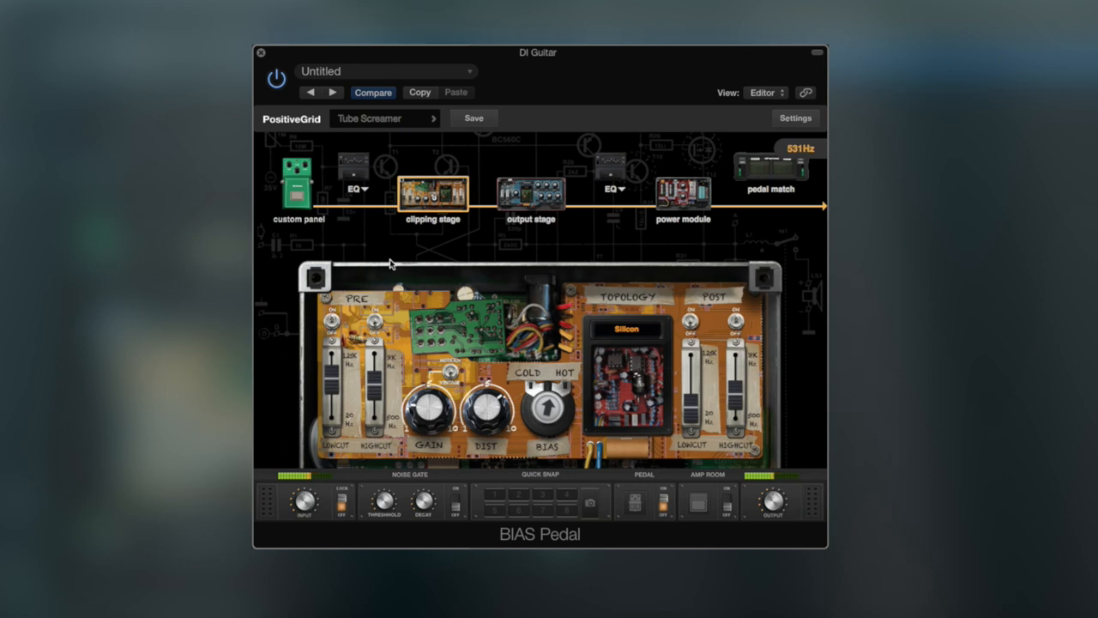
pyautogui.click(299, 181)
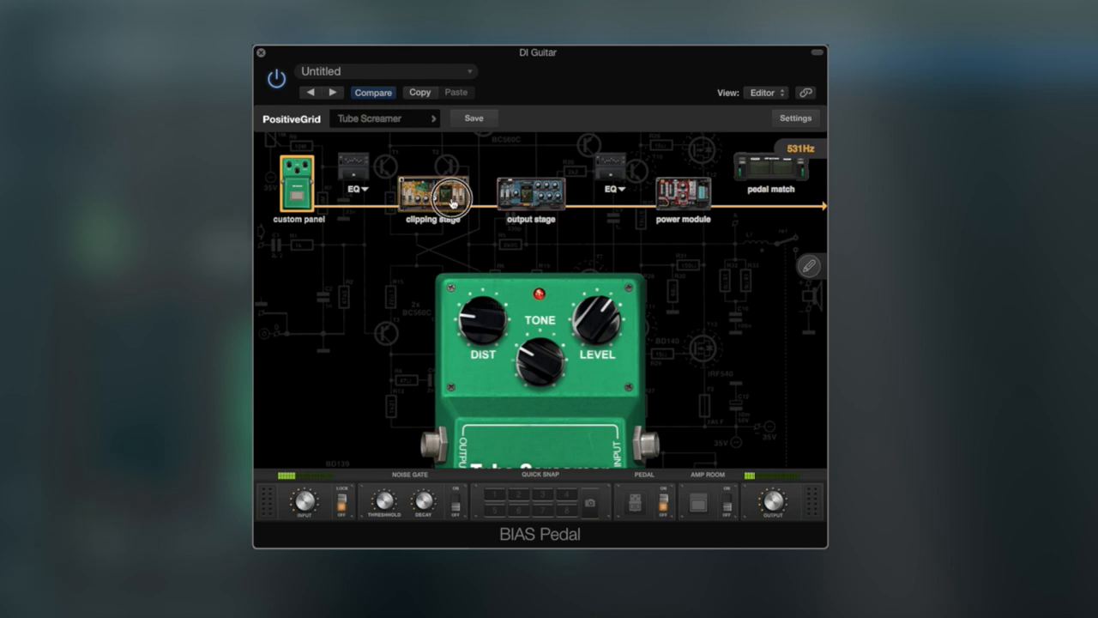
pyautogui.click(433, 193)
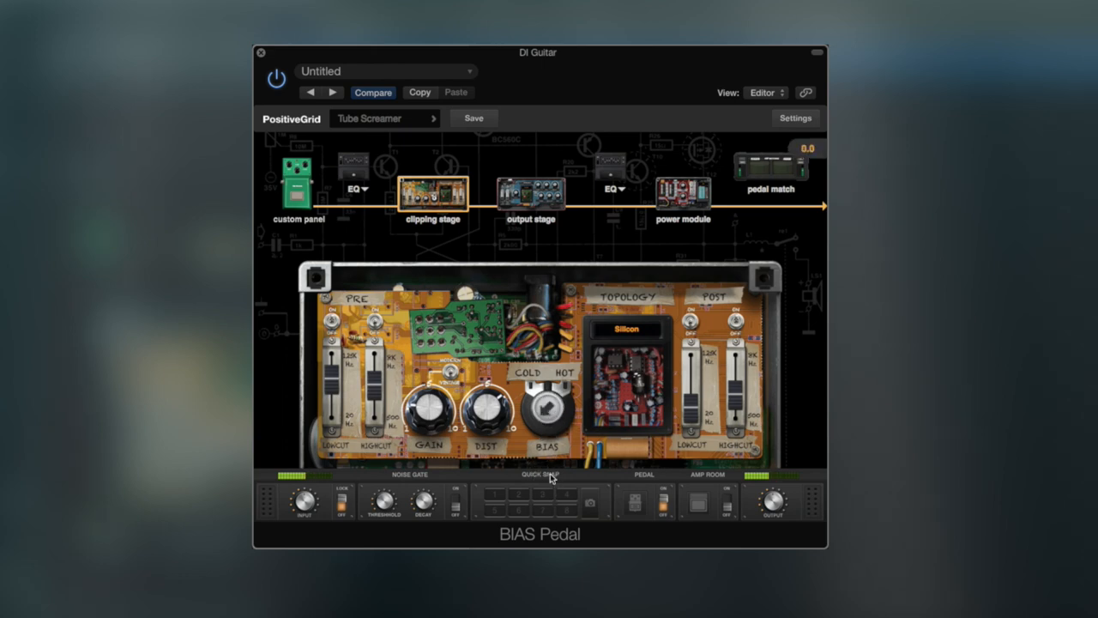
pyautogui.moveTo(450, 412)
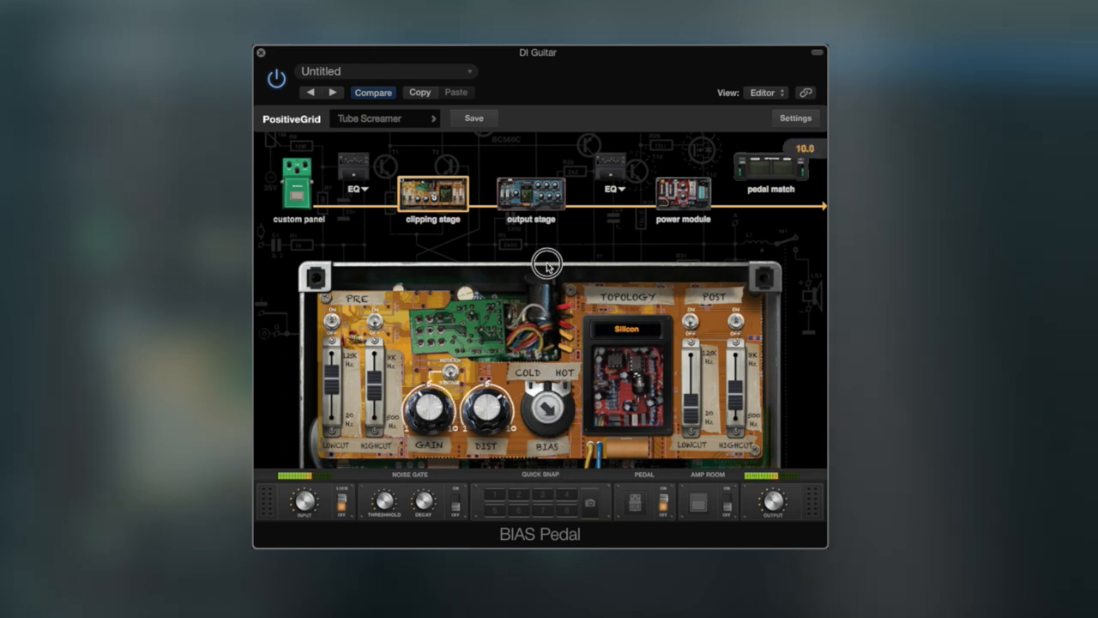
# Step: Switch the clipping stage topology from Tube to Mosfet
pyautogui.click(627, 329)
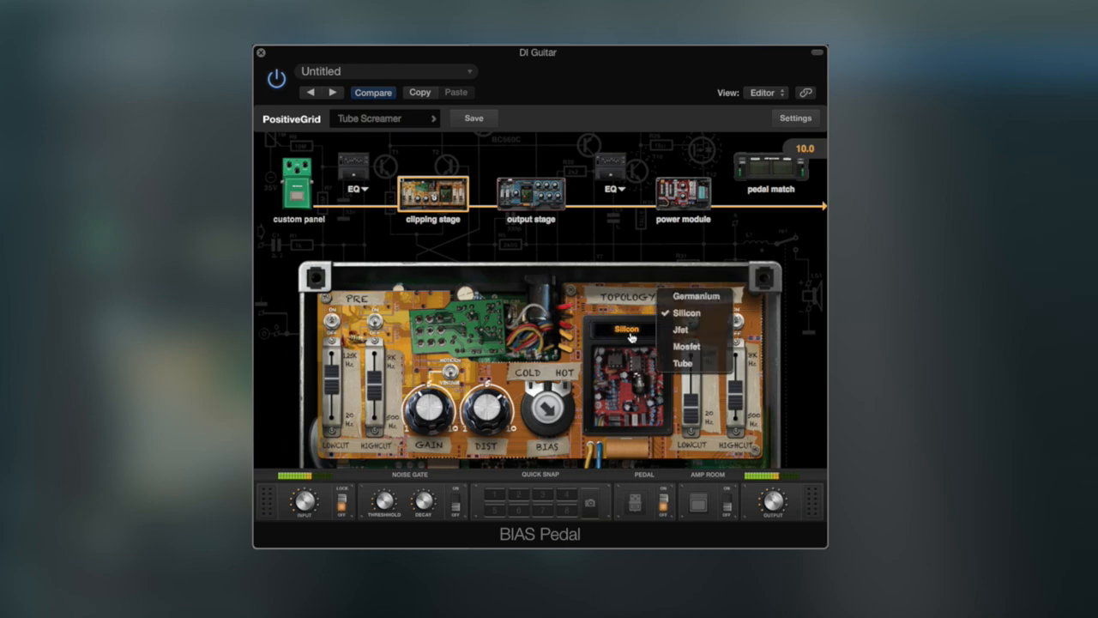
pyautogui.click(687, 347)
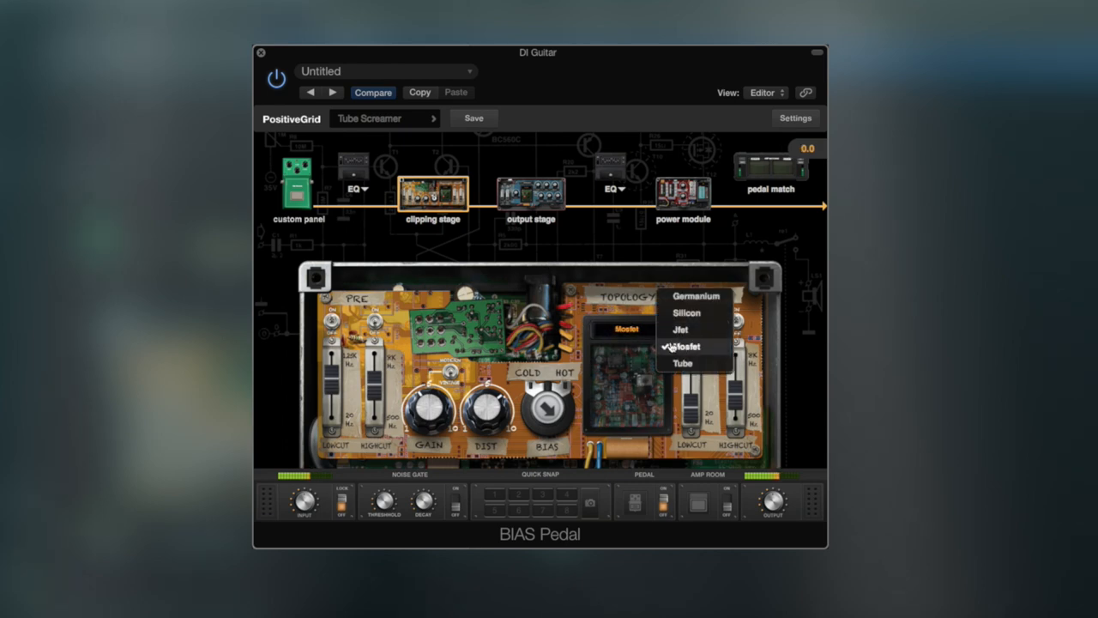
pyautogui.click(683, 364)
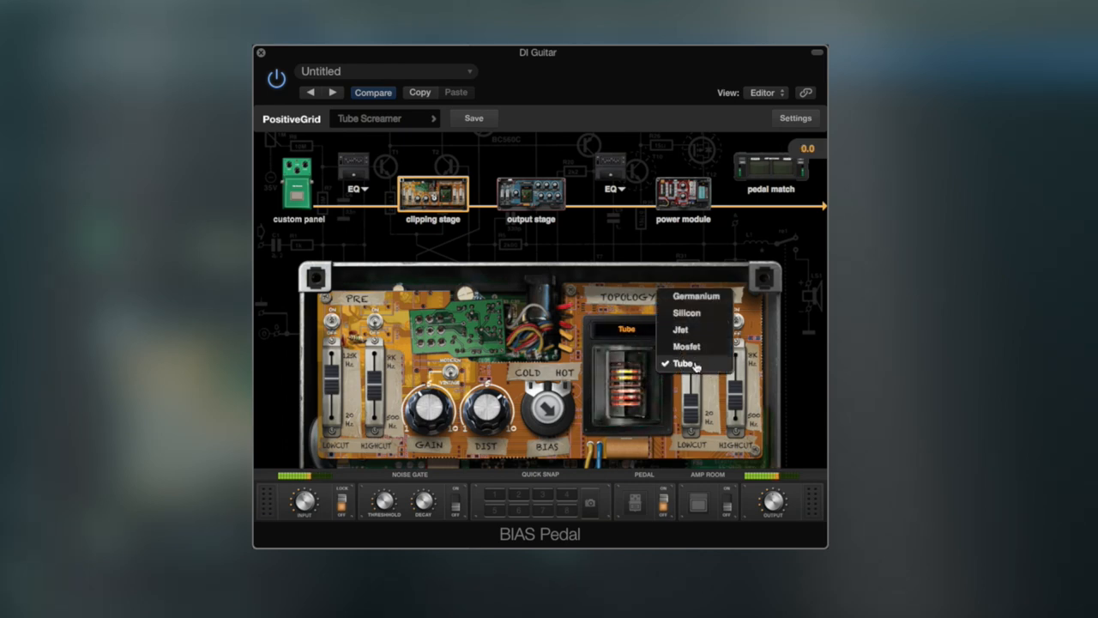
pyautogui.click(687, 347)
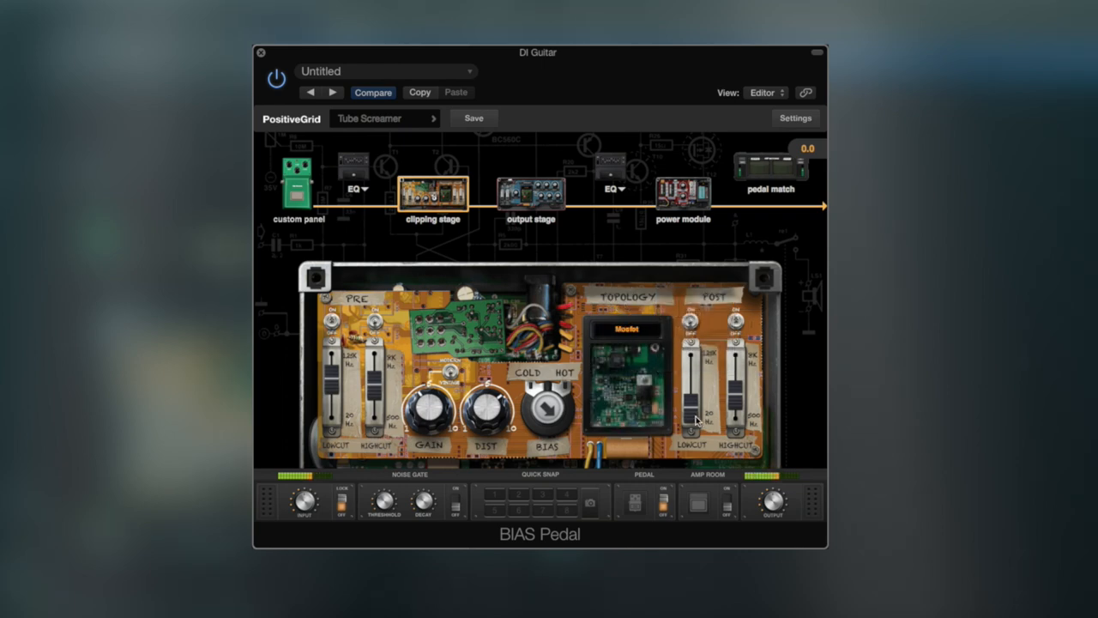
# Step: Set the output stage topology to Mosfet and adjust its knobs, including Mix
pyautogui.click(530, 191)
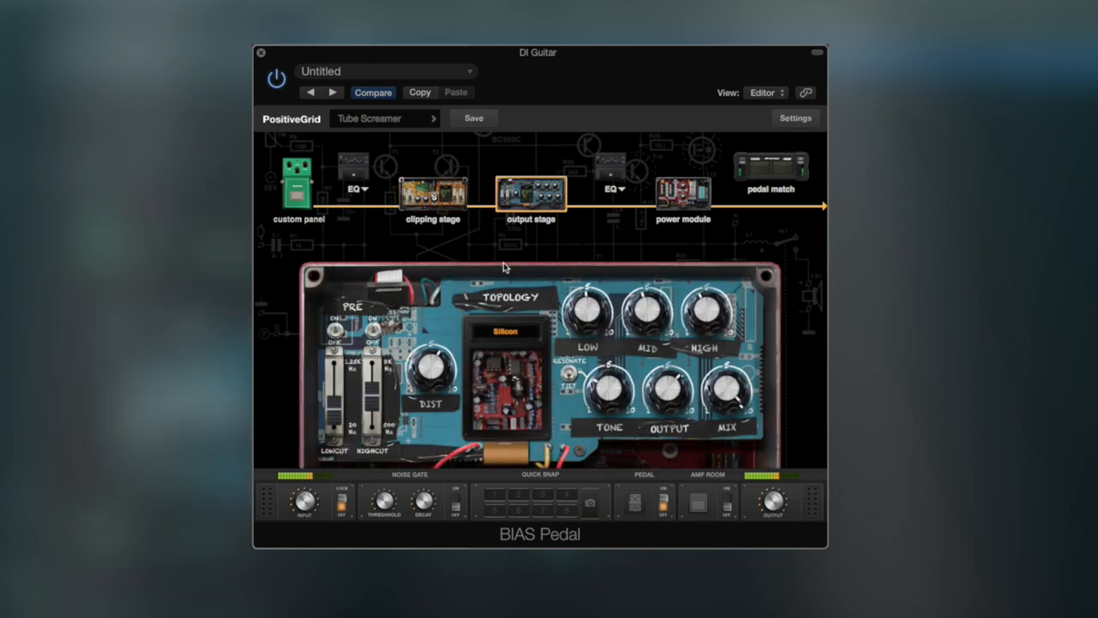
pyautogui.click(505, 330)
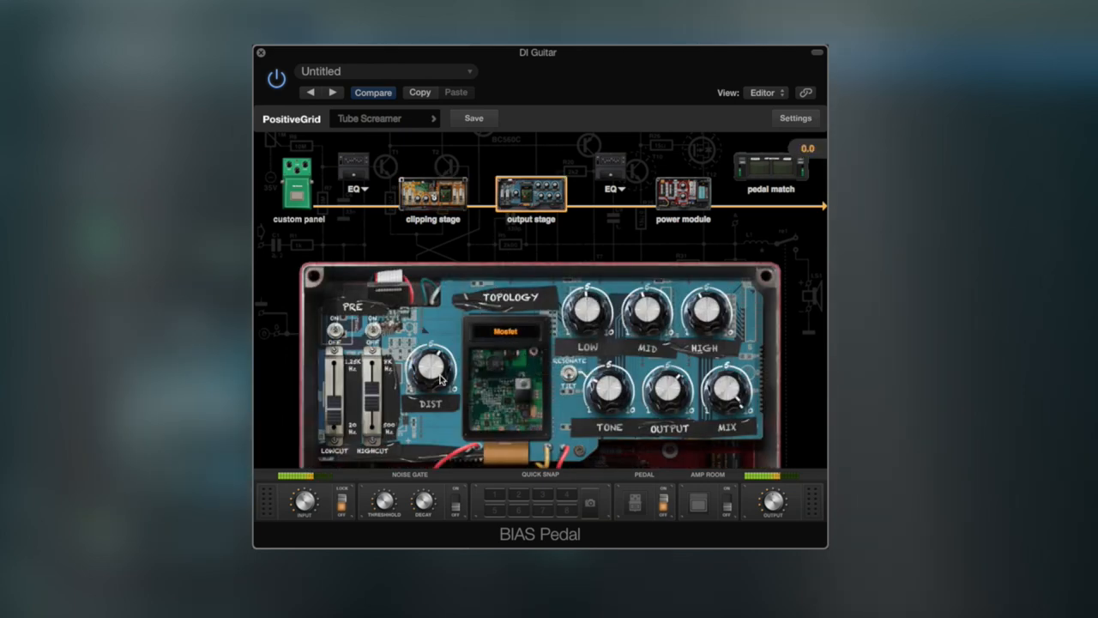
pyautogui.moveTo(429, 369); pyautogui.dragTo(442, 364)
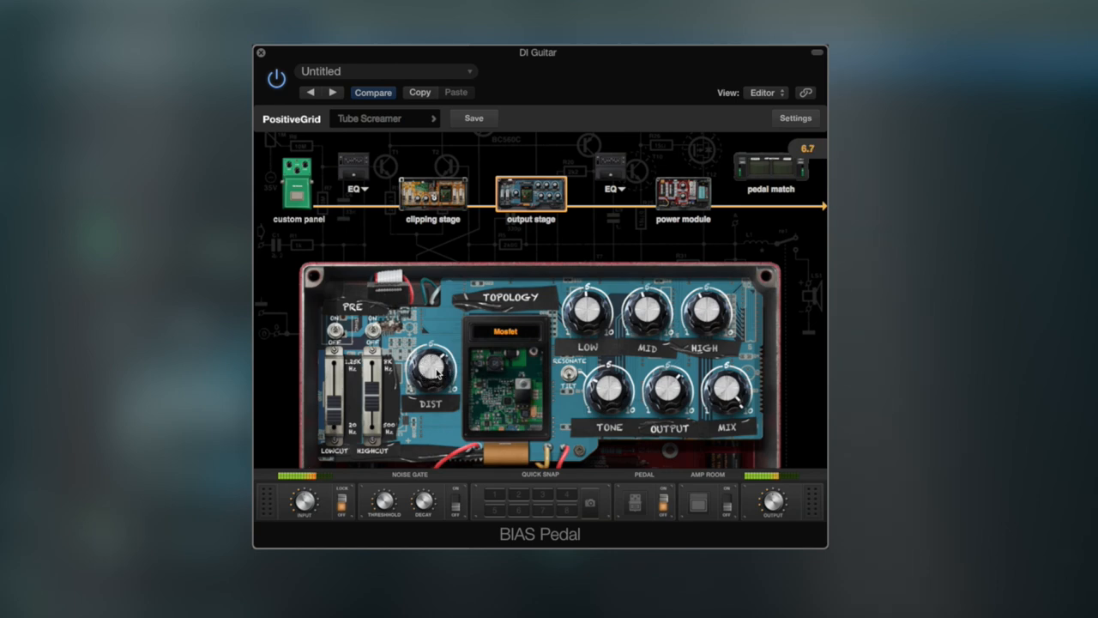
pyautogui.moveTo(467, 377)
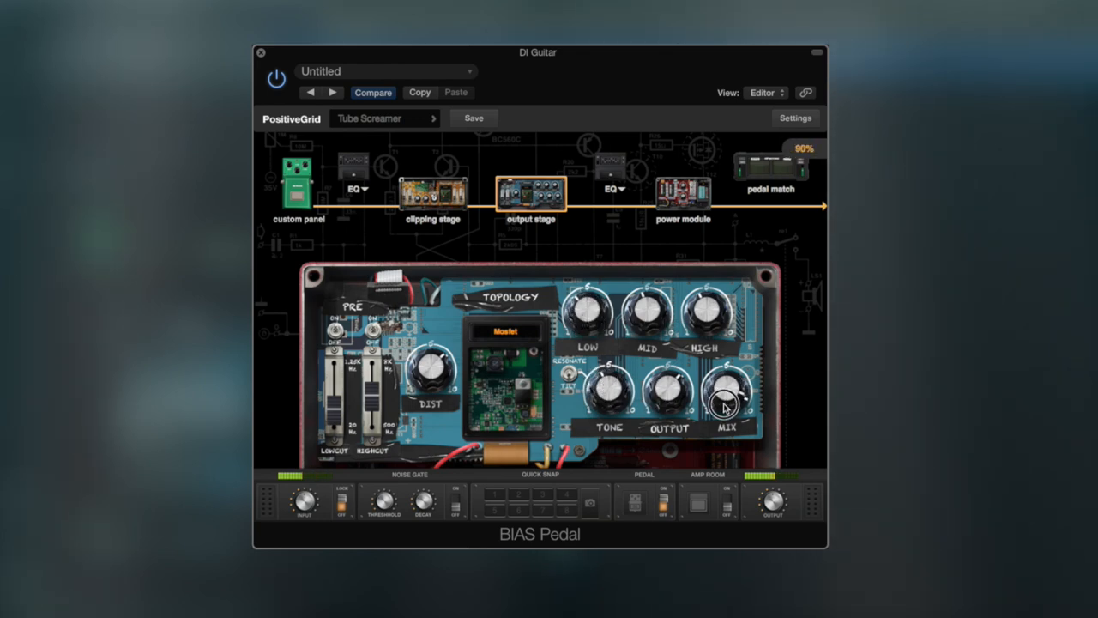
pyautogui.moveTo(729, 391); pyautogui.dragTo(738, 378)
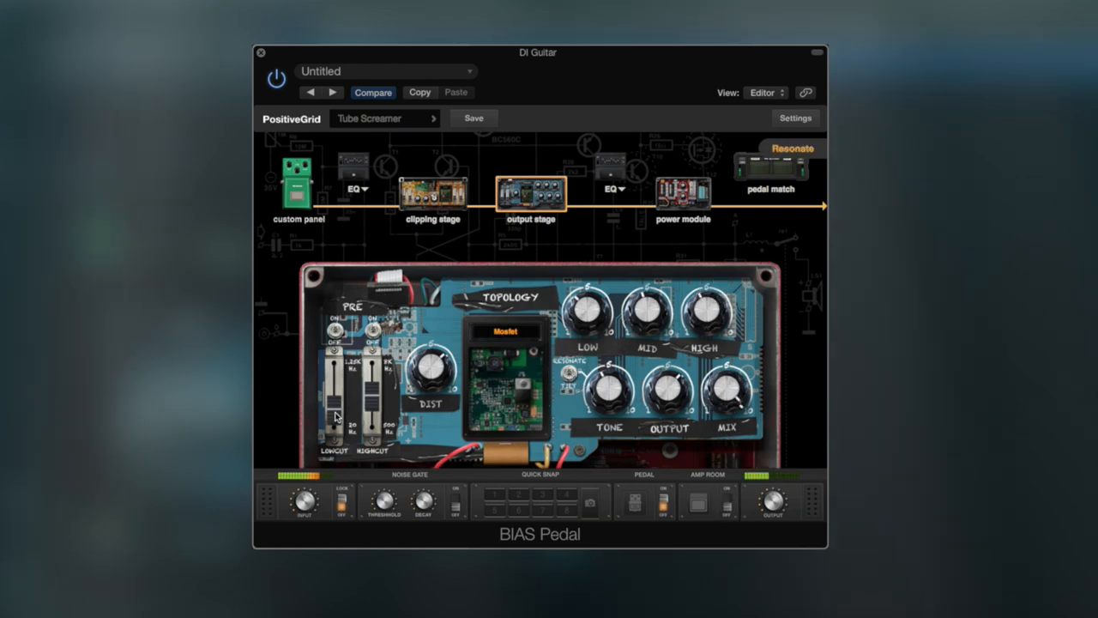
pyautogui.moveTo(551, 381)
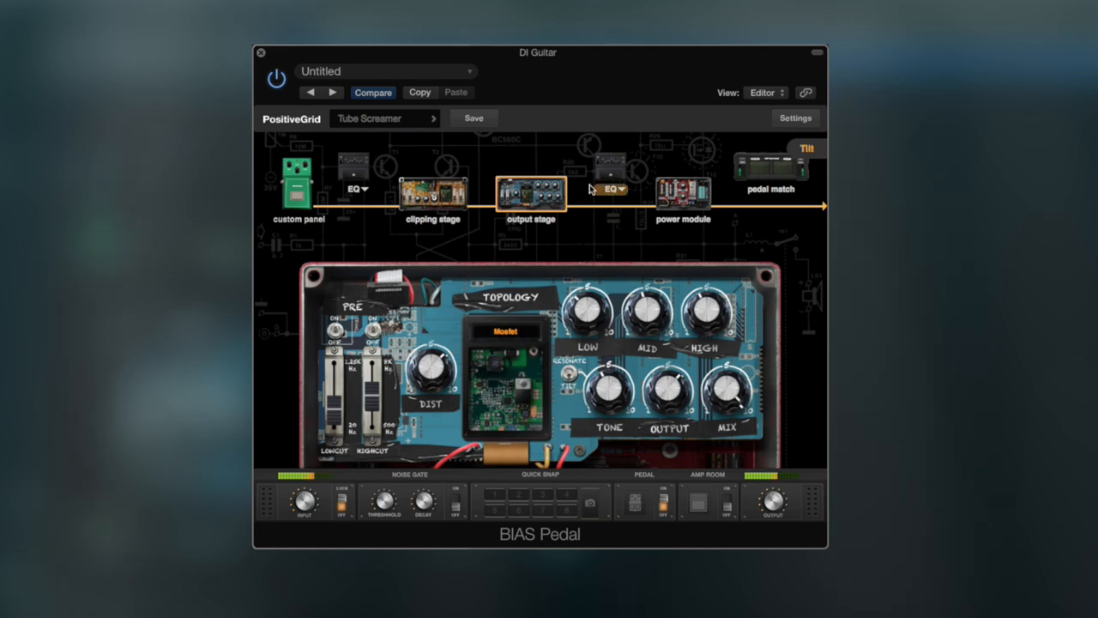
# Step: Audition 6V, 12V and 18V supply in the power module, return to 9V and tweak the compressor
pyautogui.click(683, 195)
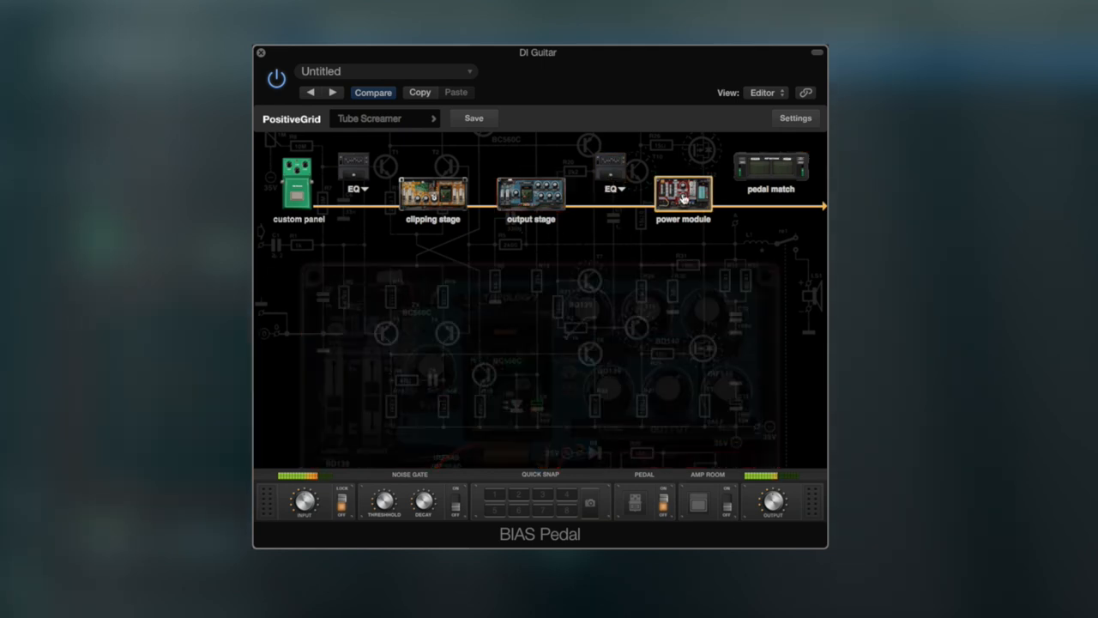
pyautogui.click(683, 193)
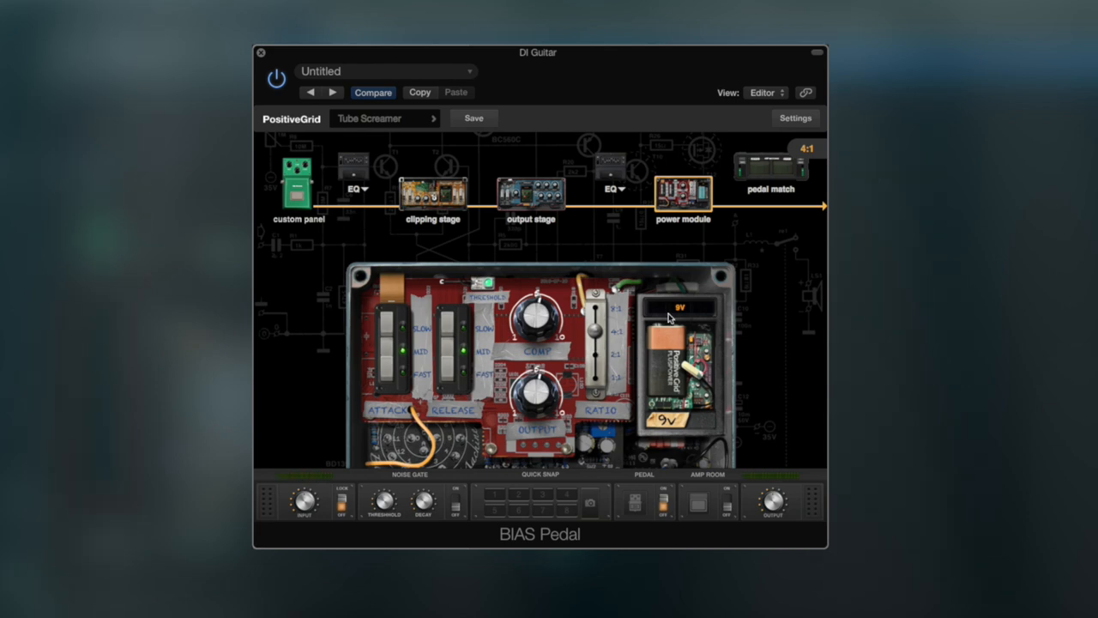
pyautogui.click(680, 305)
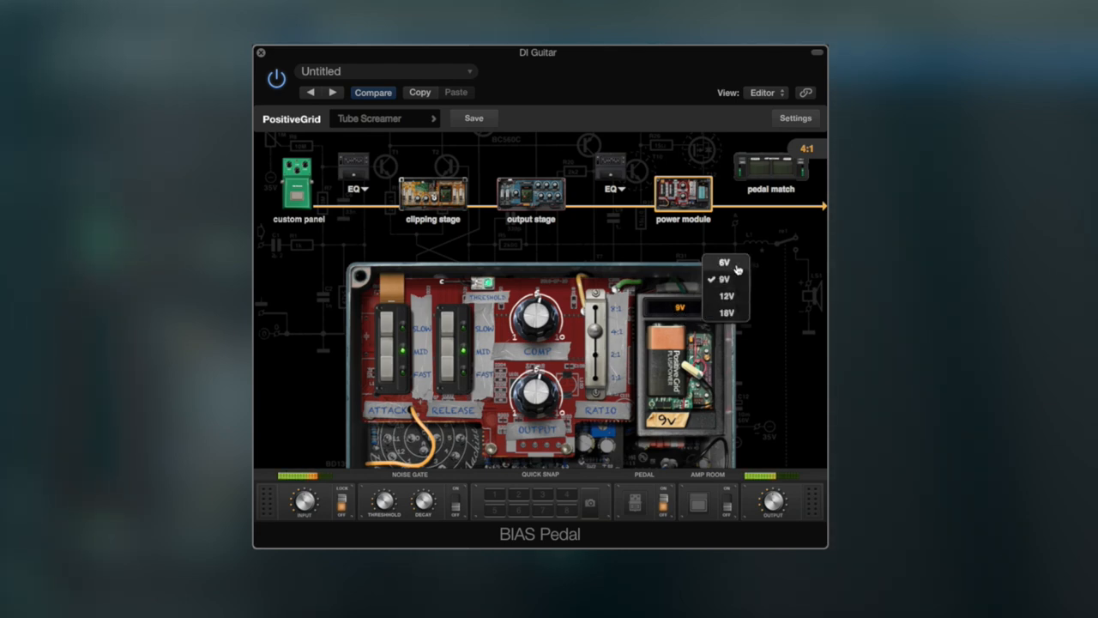
pyautogui.click(724, 261)
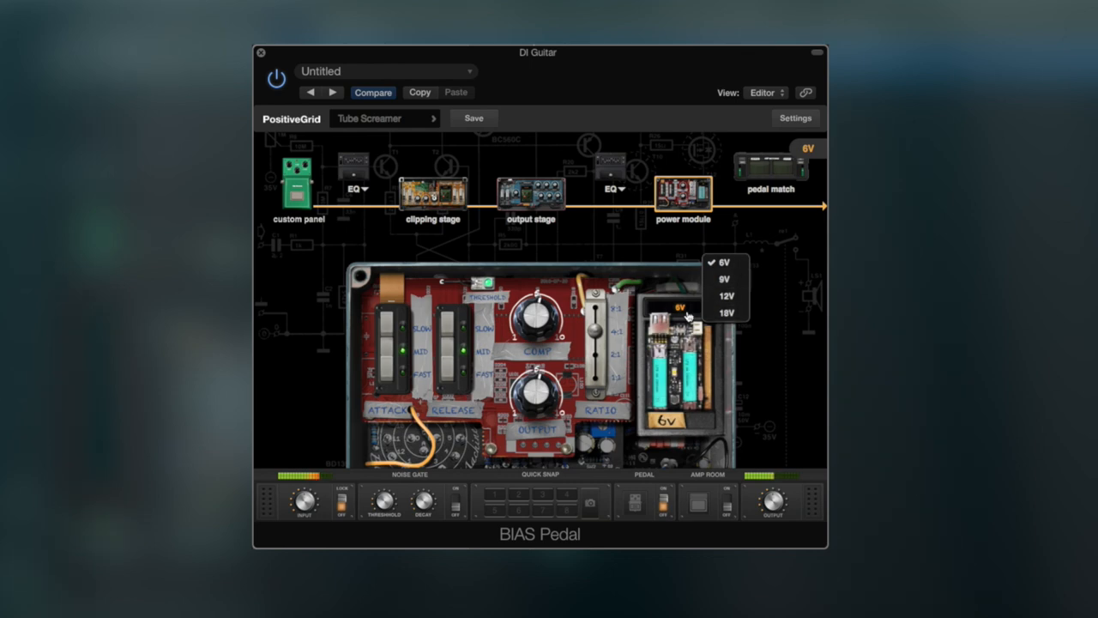
pyautogui.click(725, 295)
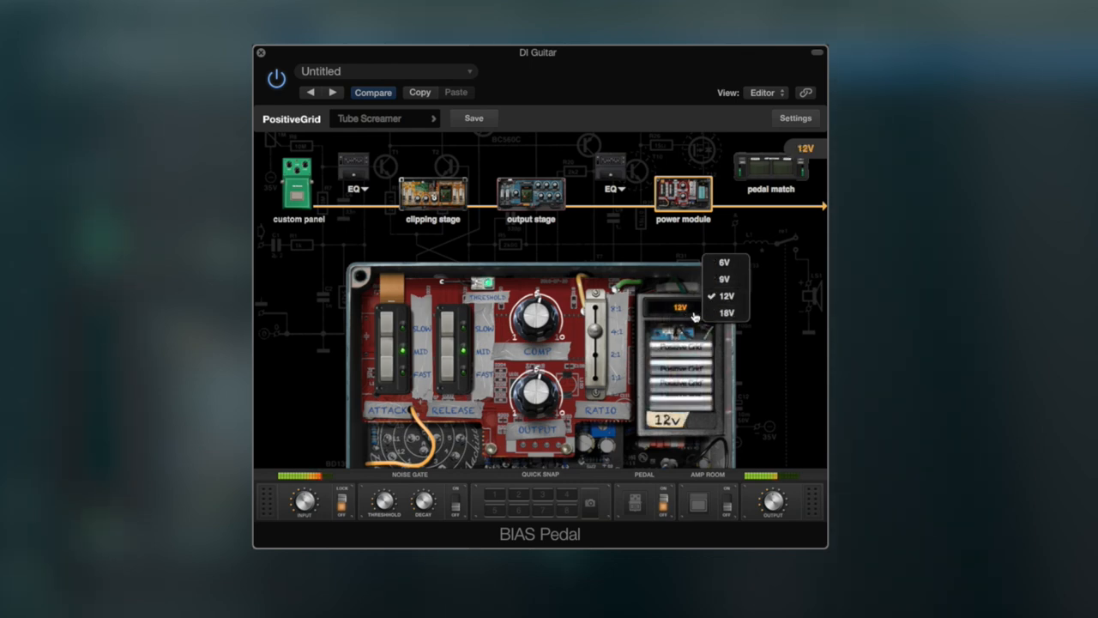
pyautogui.click(725, 313)
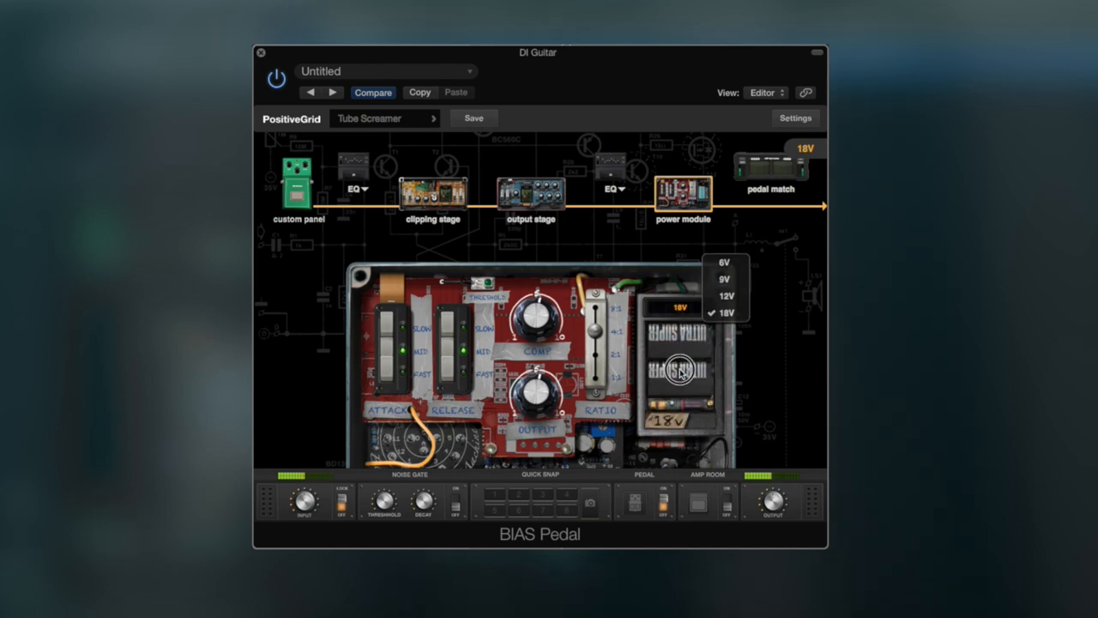
pyautogui.click(725, 278)
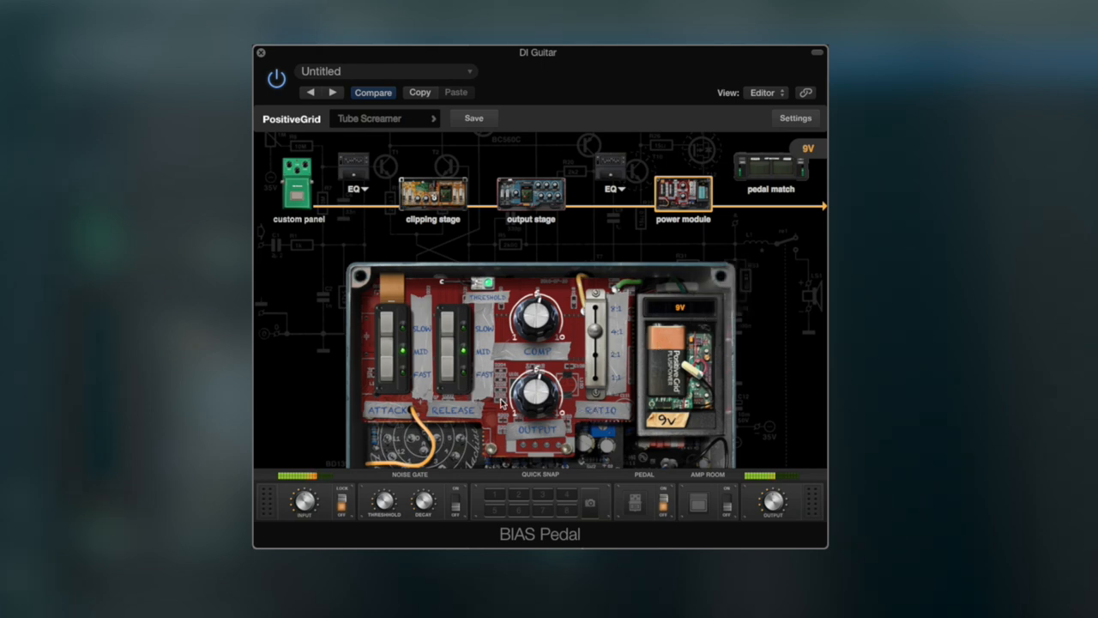
pyautogui.moveTo(415, 370)
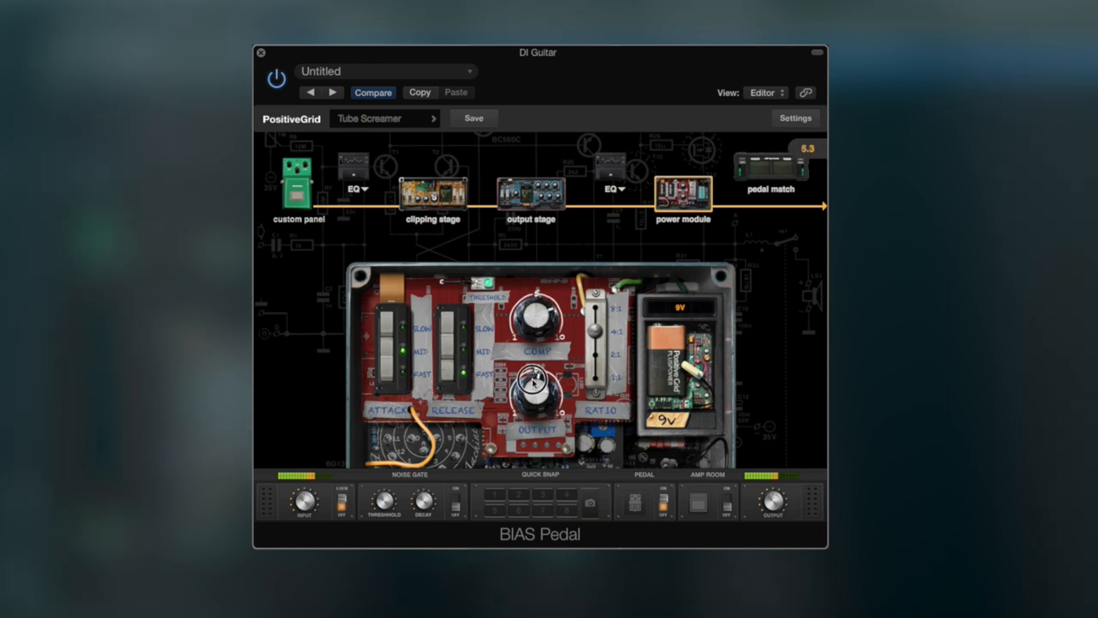
pyautogui.moveTo(535, 386); pyautogui.dragTo(541, 377)
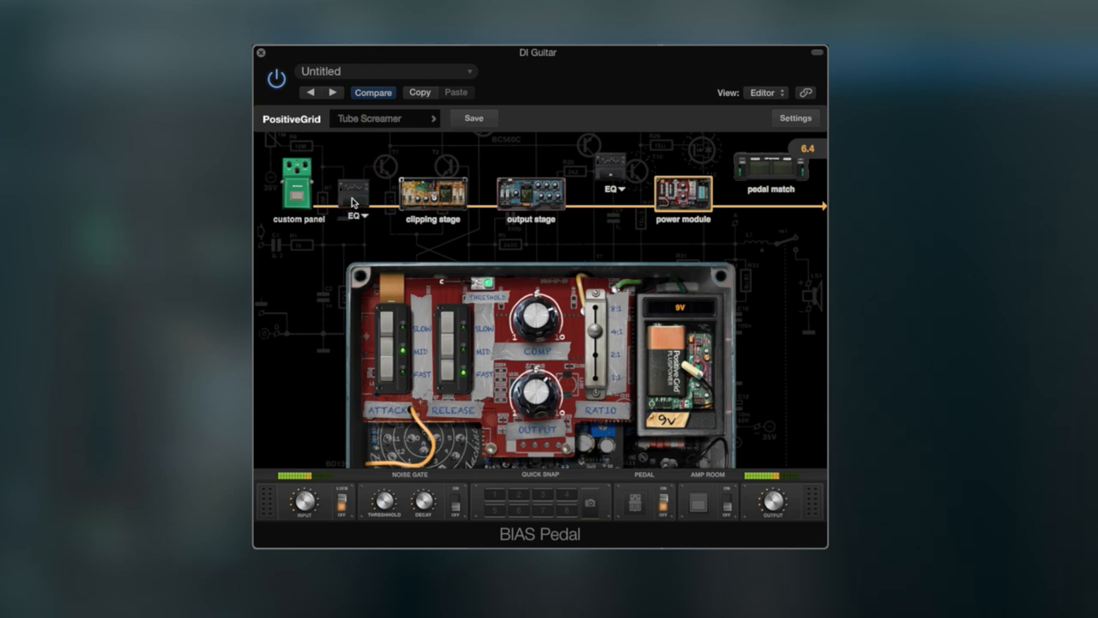
# Step: Boost one pre-clipping graphic EQ band slightly to about +1.94 dB
pyautogui.click(354, 192)
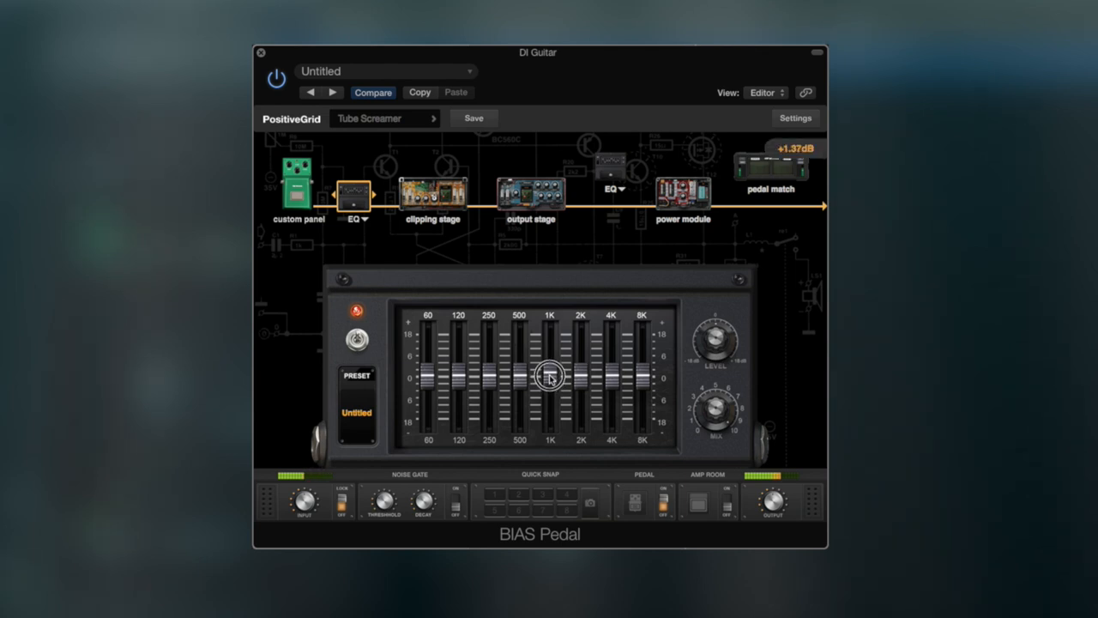
pyautogui.moveTo(549, 378); pyautogui.dragTo(488, 384)
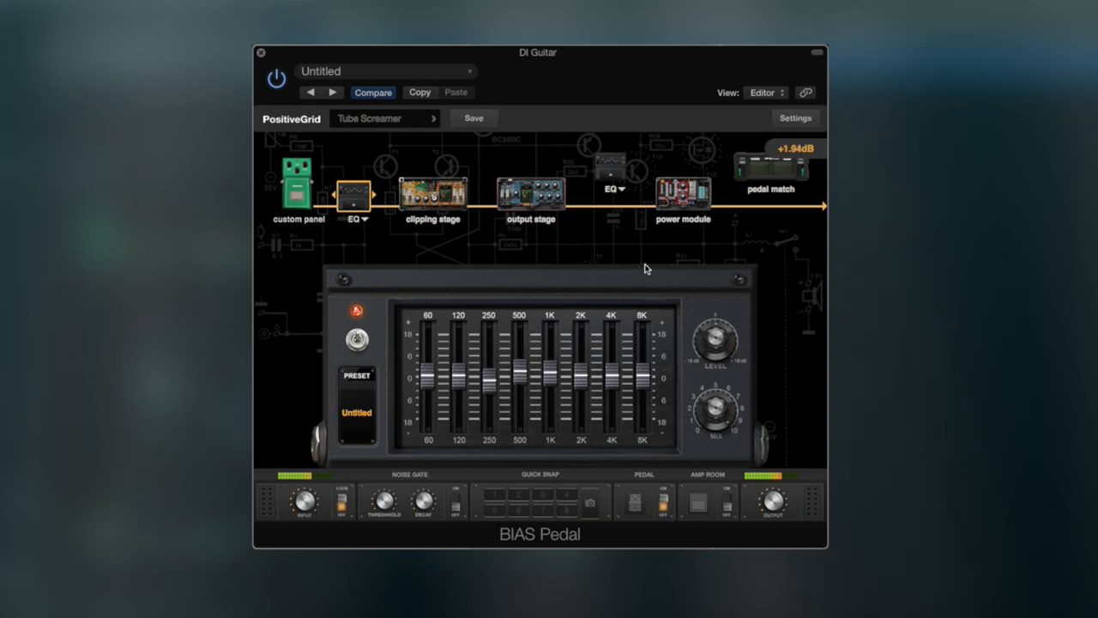
pyautogui.moveTo(456, 148)
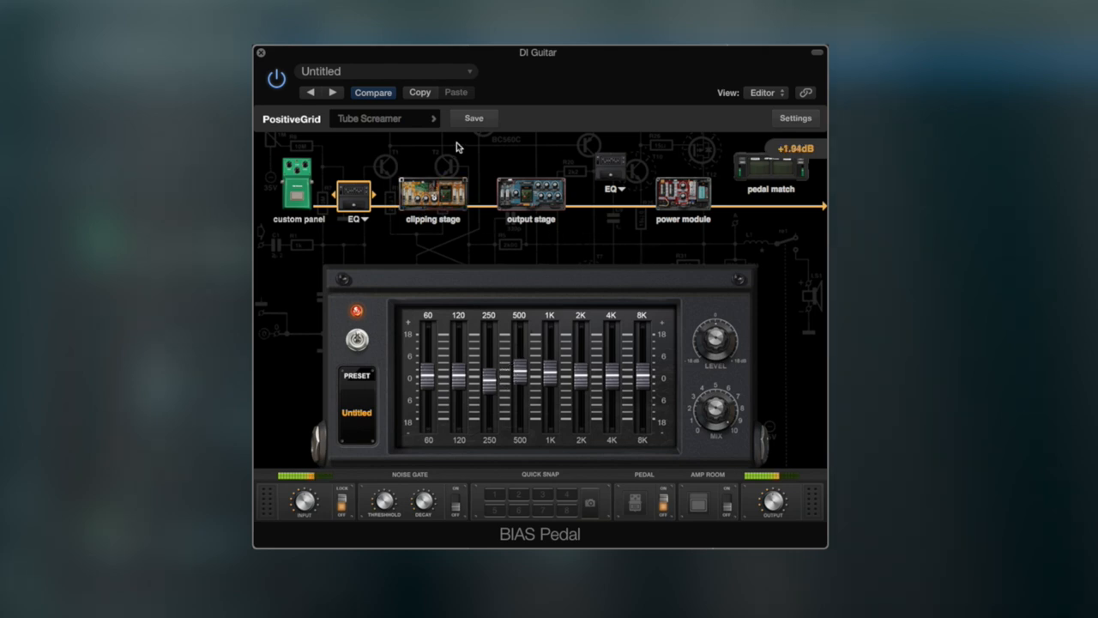
# Step: Save the customised pedal as a new preset named "Ola Screamer" via Save as..
pyautogui.click(473, 117)
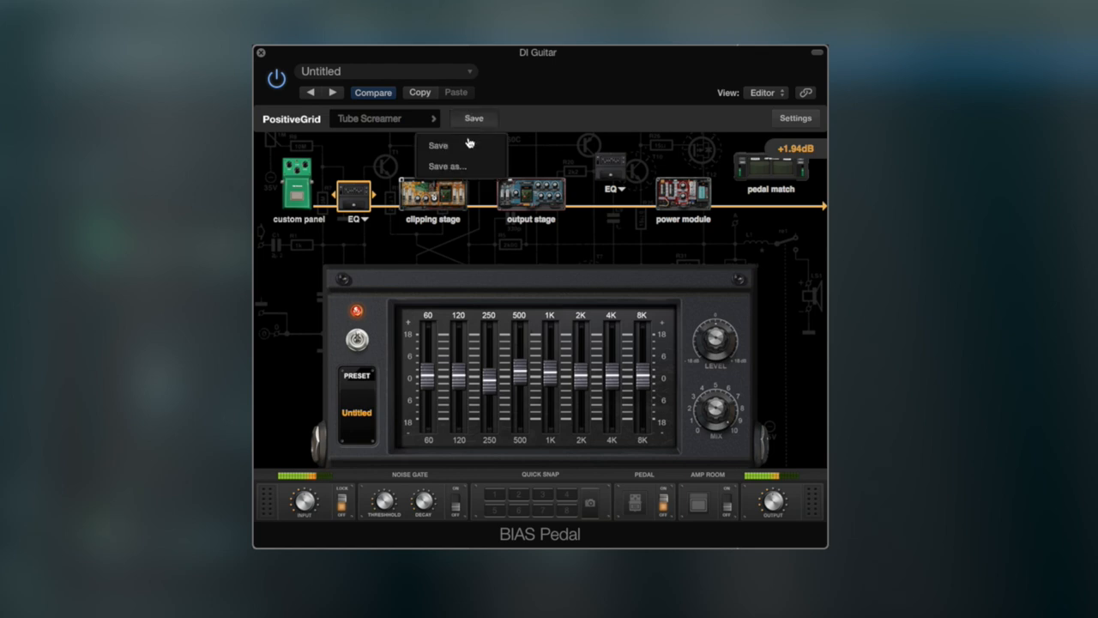
pyautogui.click(446, 165)
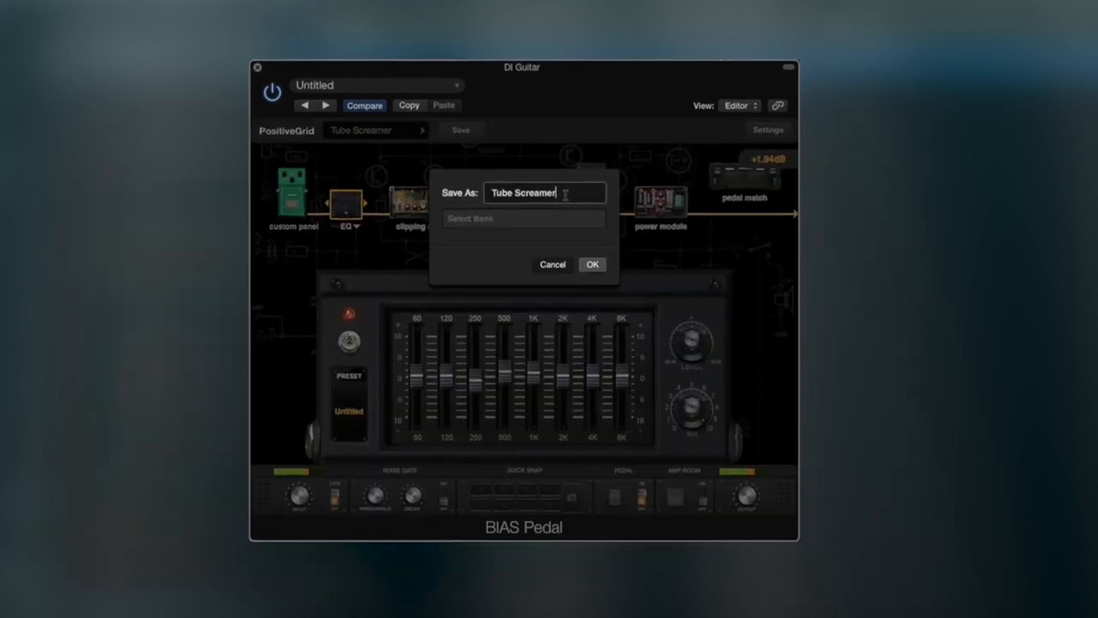
pyautogui.write('Ola S')
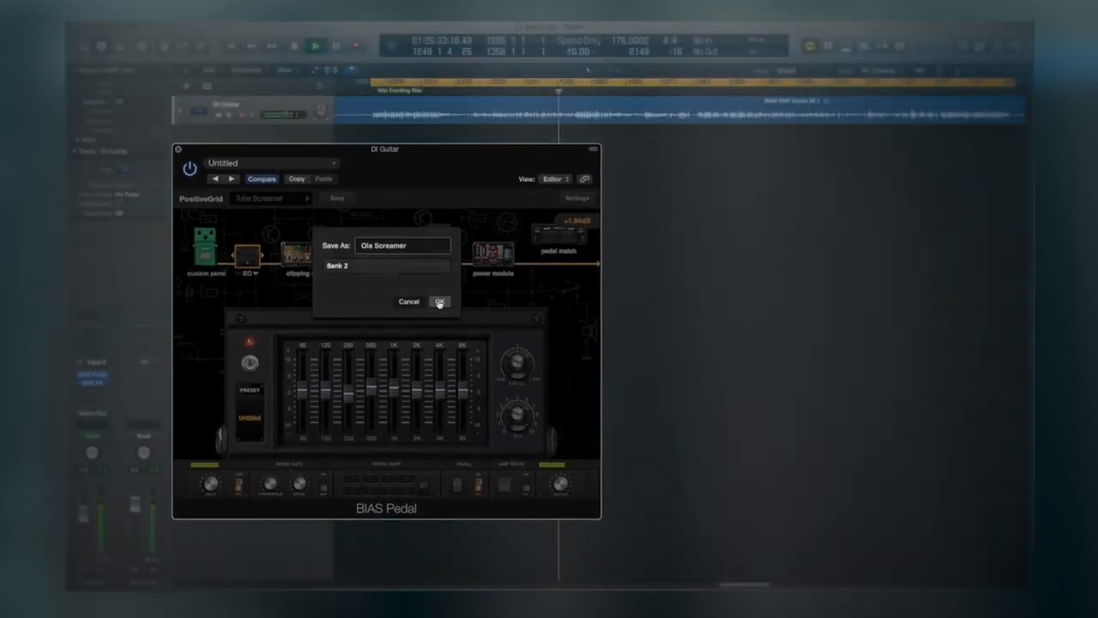
pyautogui.click(439, 302)
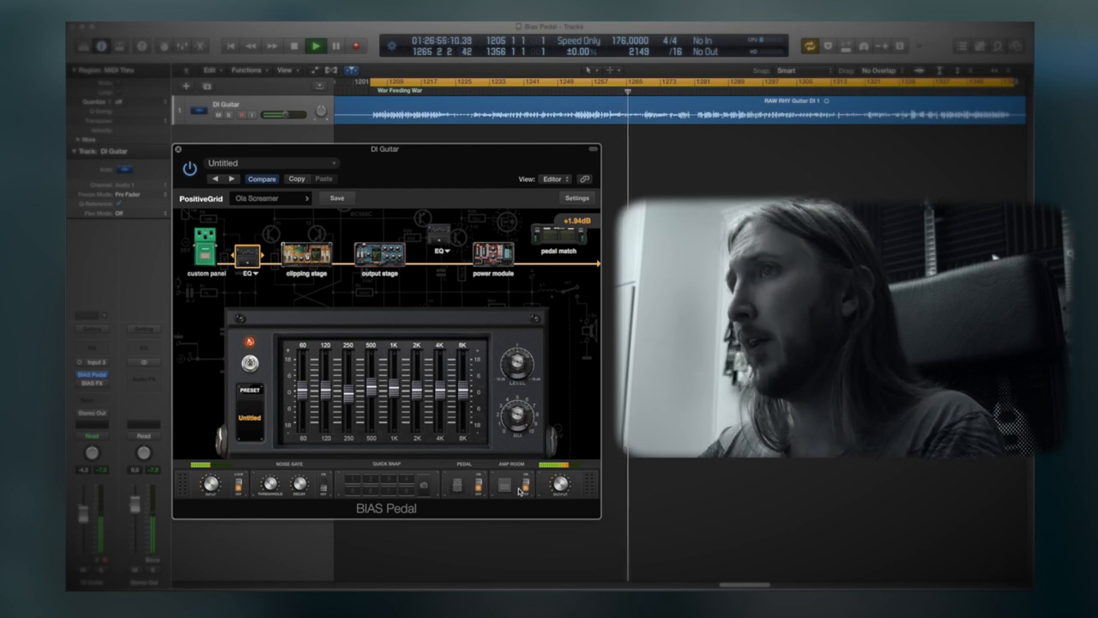
# Step: Audition Amp Room models and switch monitoring from the '69 Plexiglas to the '66 AC Boost
pyautogui.click(505, 484)
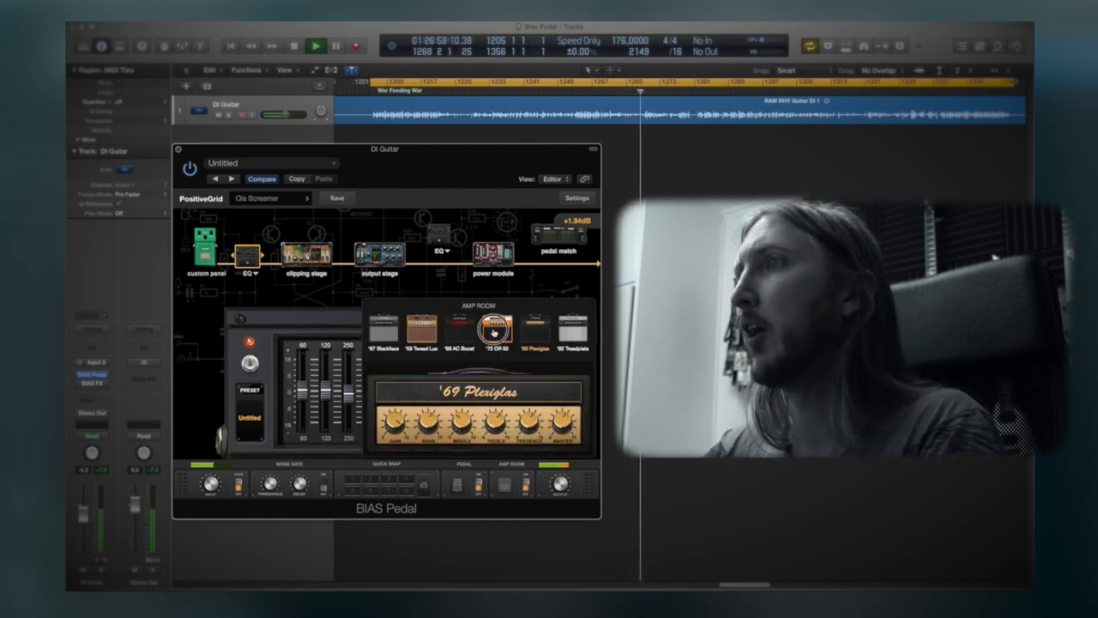
pyautogui.click(496, 329)
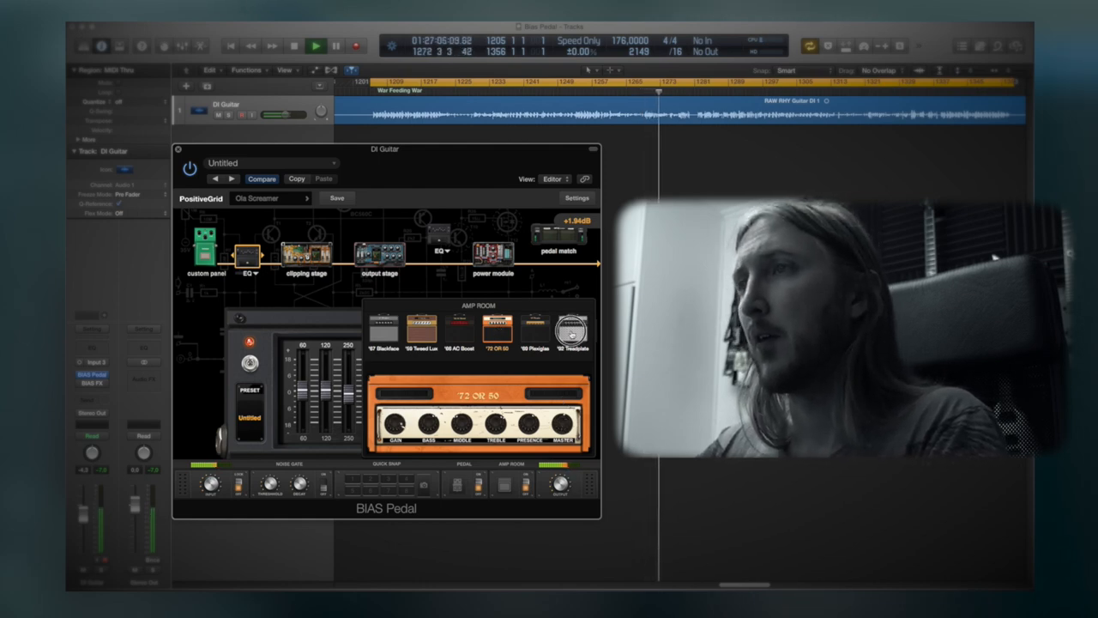
pyautogui.click(569, 330)
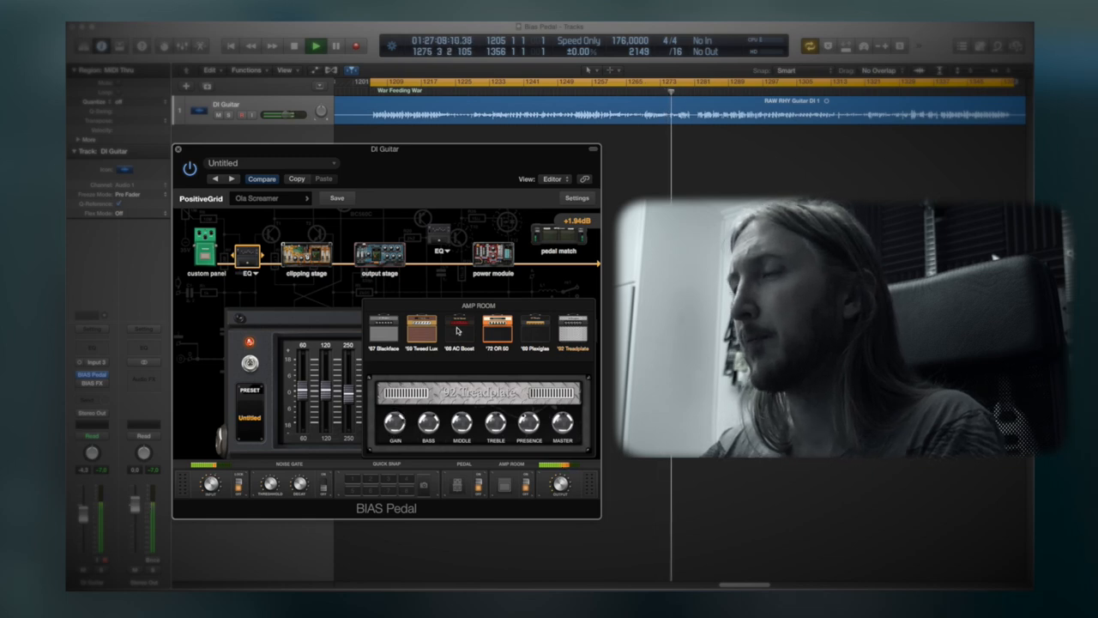
pyautogui.click(460, 330)
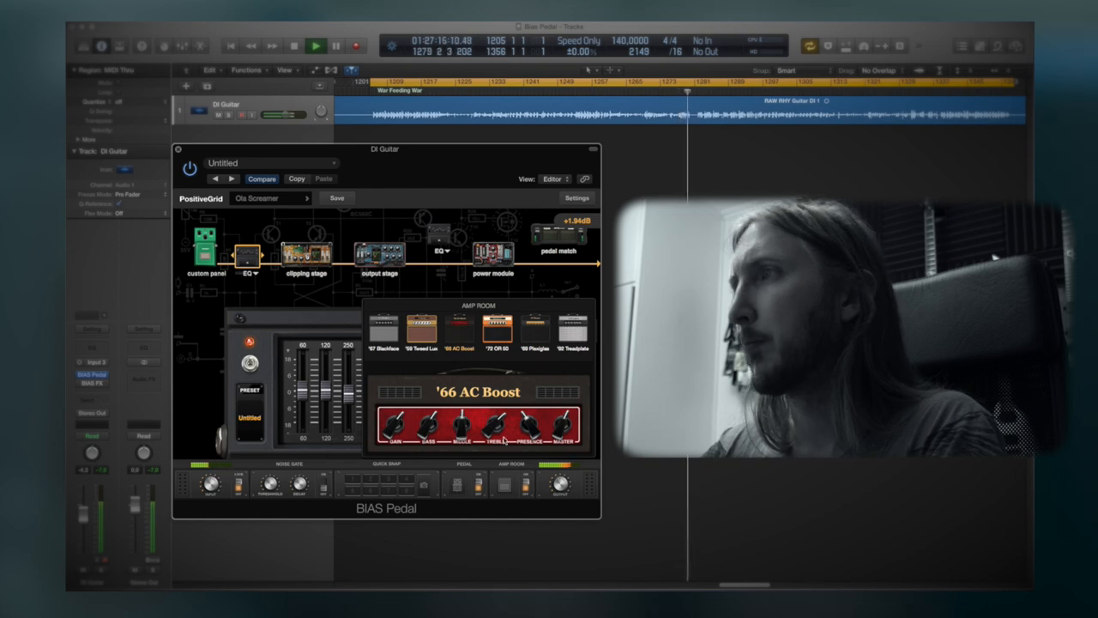
pyautogui.click(527, 487)
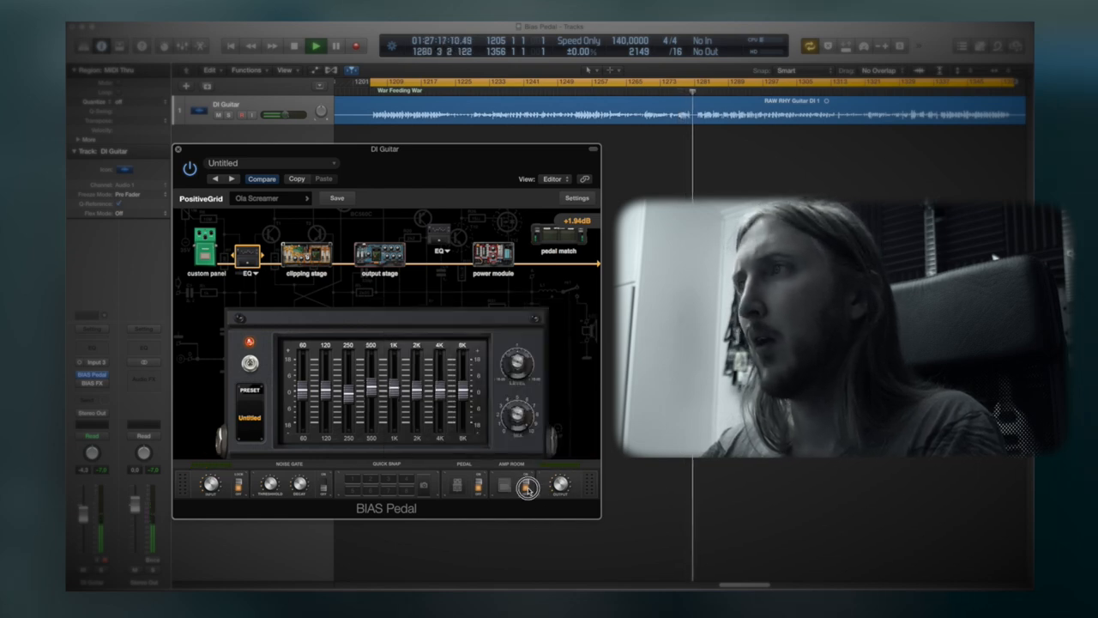